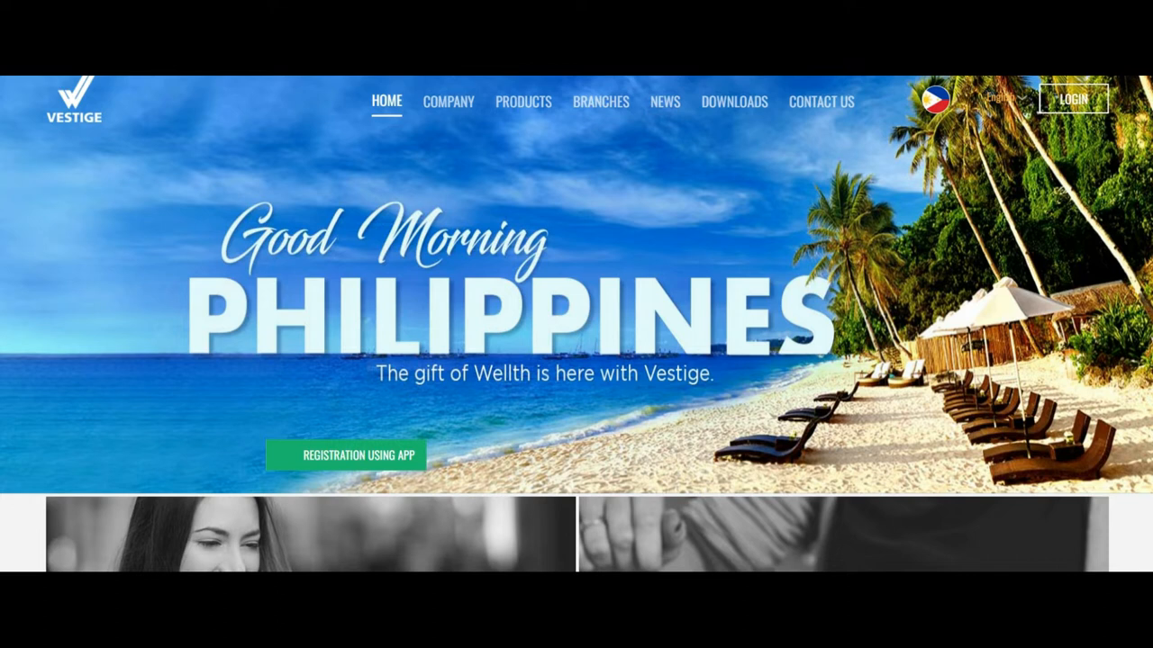
mouse_move(36, 162)
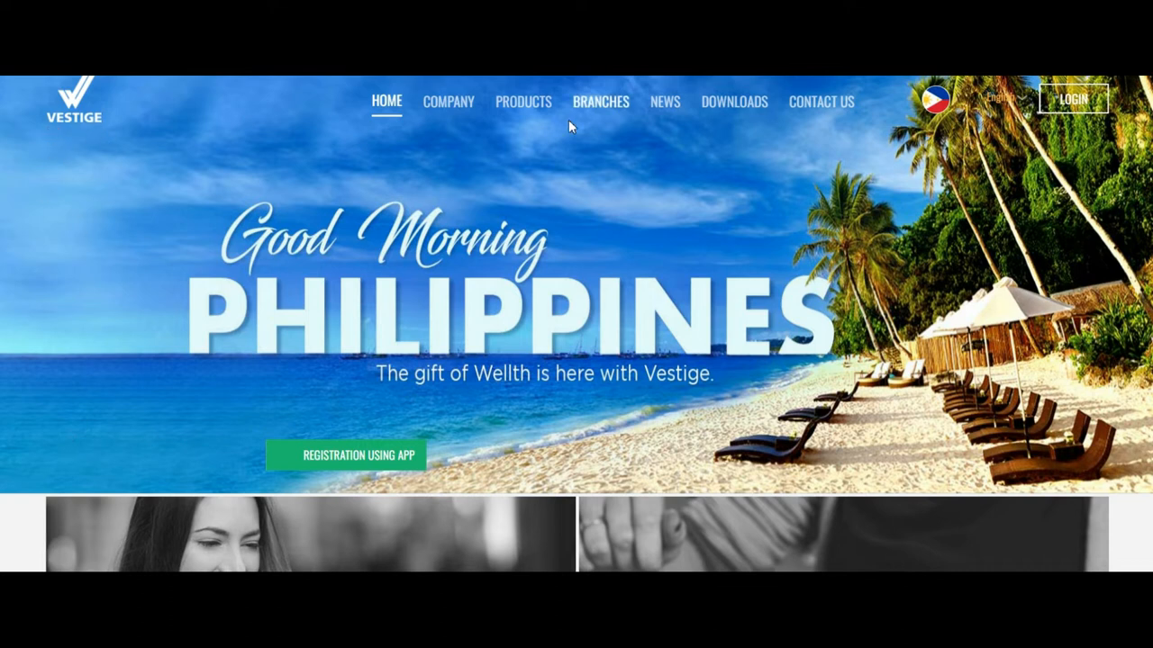
mouse_move(386, 101)
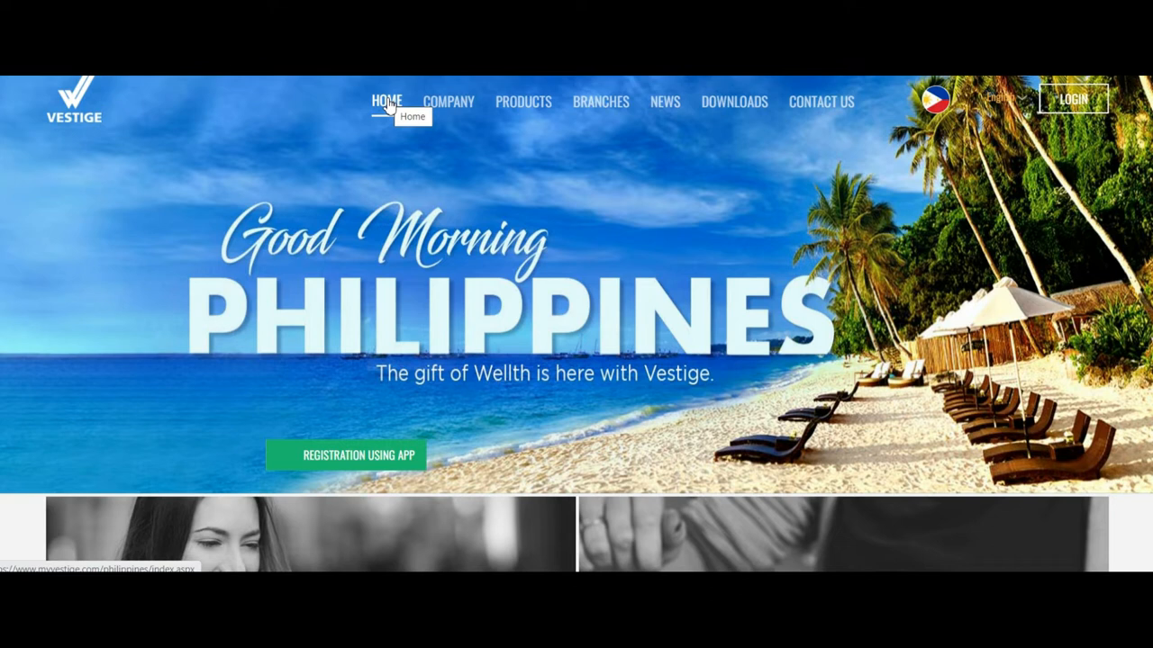
mouse_move(446, 101)
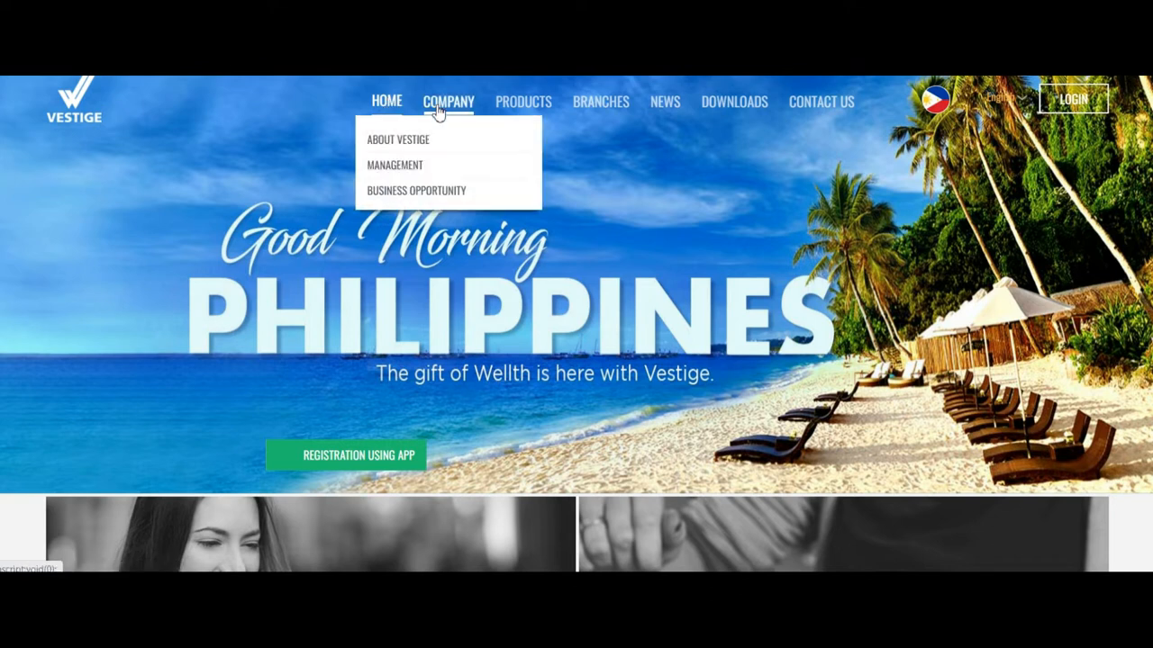
mouse_move(424, 191)
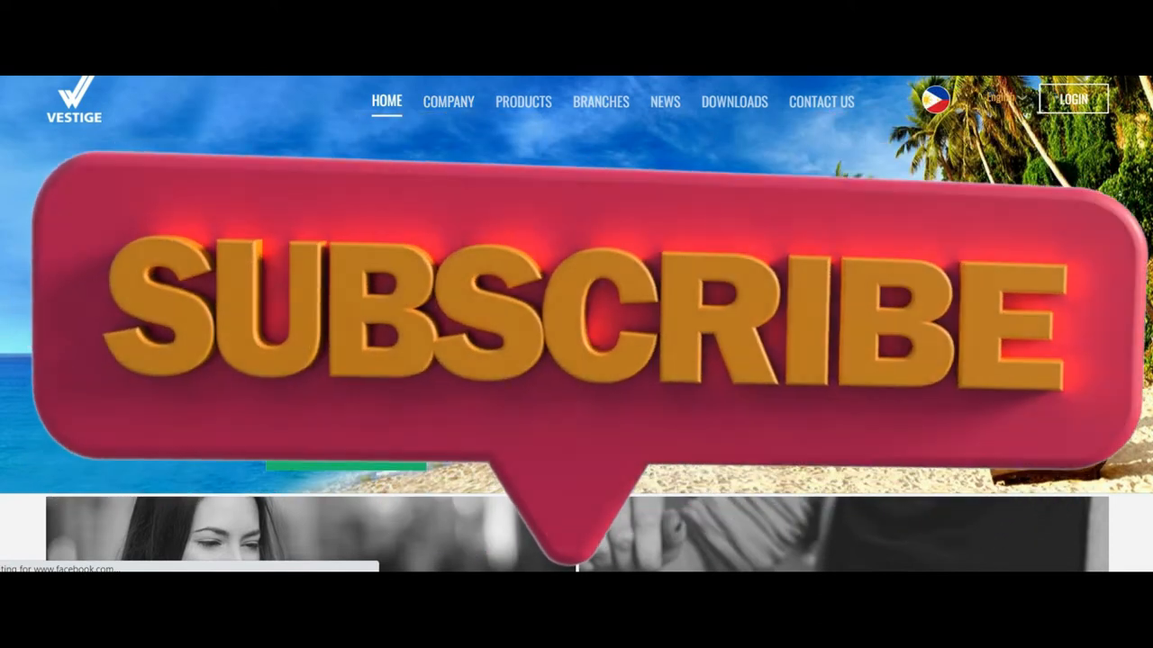
Go to Company > Business Opportunity and scroll past the Marketing Plan to the 10 Ways of Income circles
left_click(447, 101)
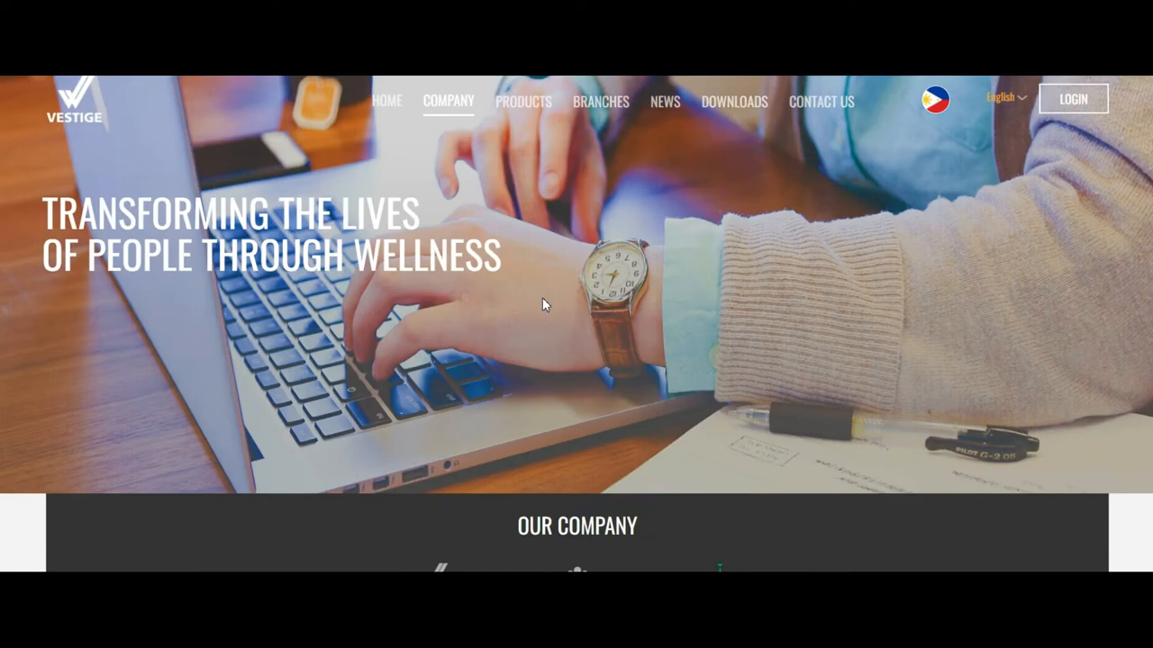
mouse_move(520, 306)
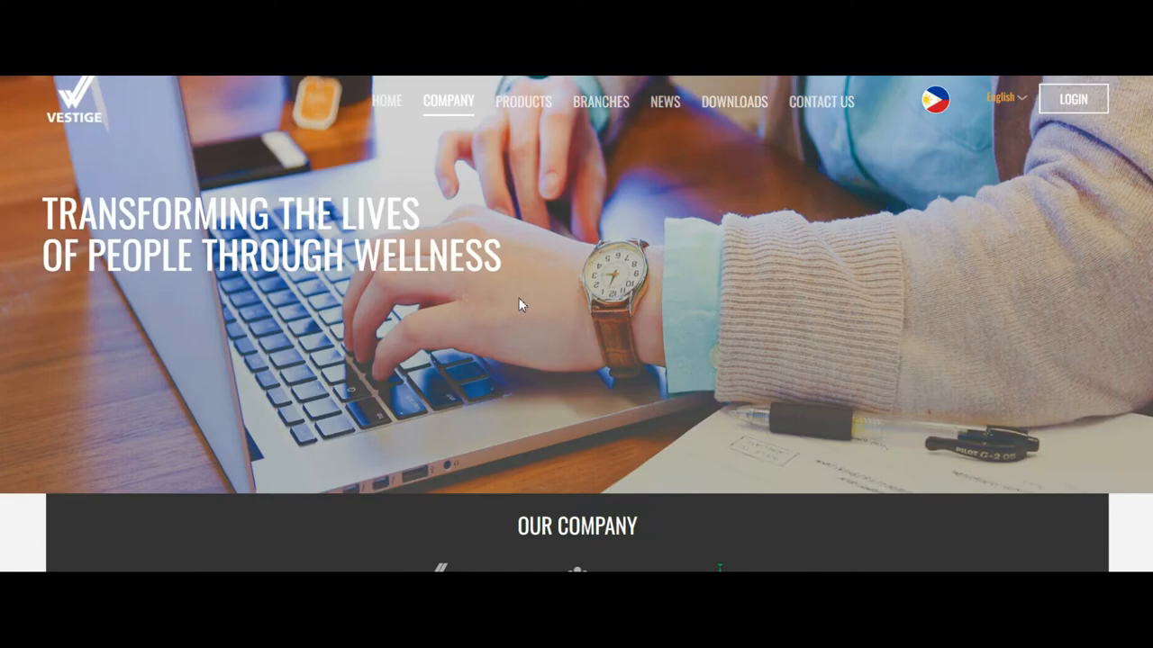
scroll("down", 3)
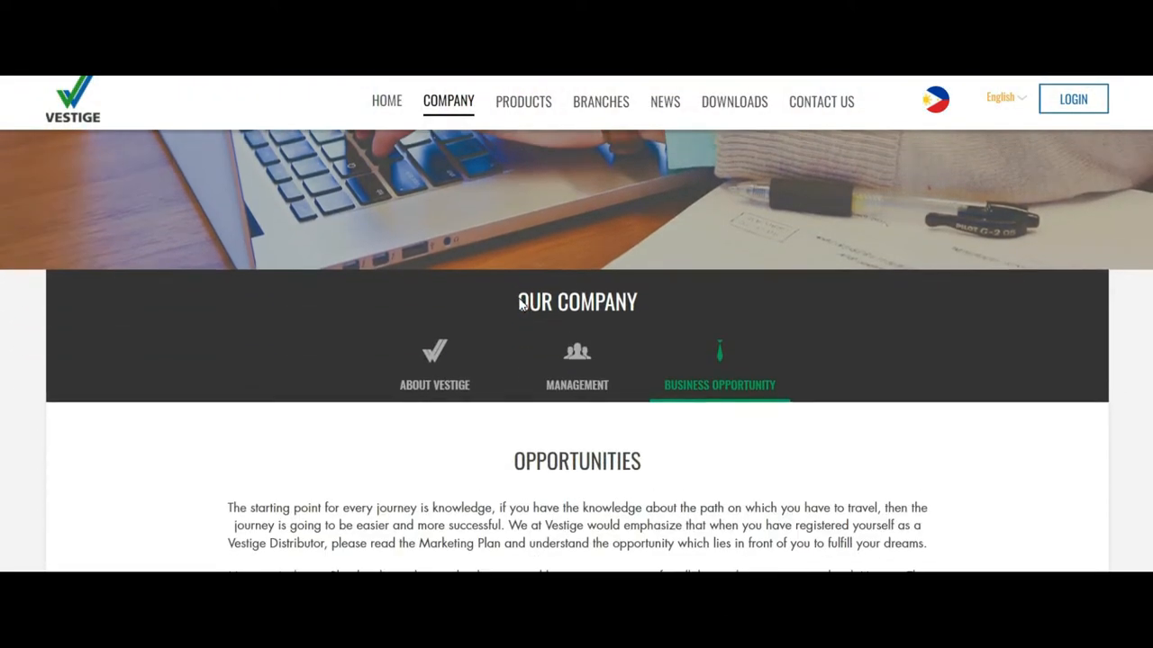
scroll("down", 3)
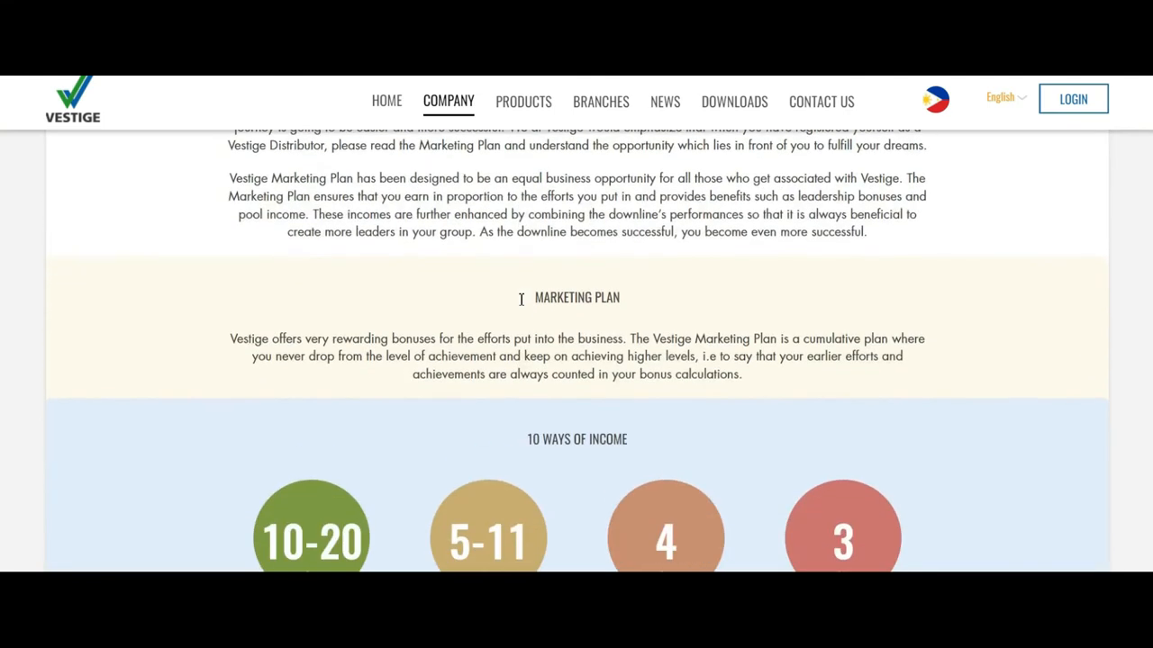
scroll("down", 3)
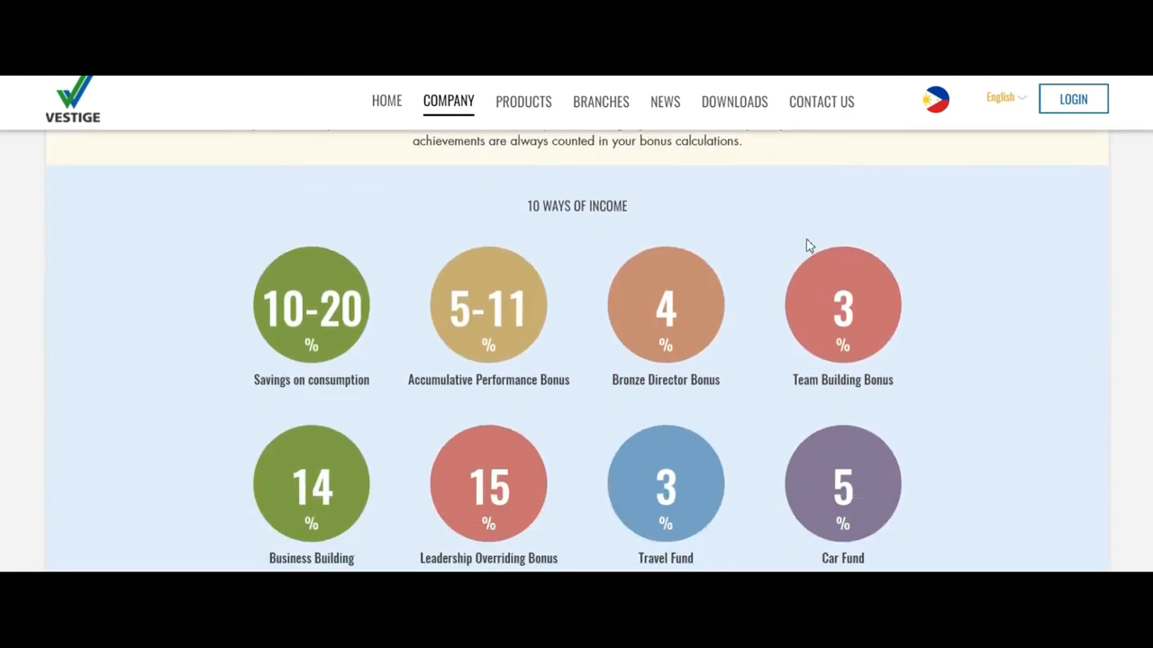
mouse_move(279, 345)
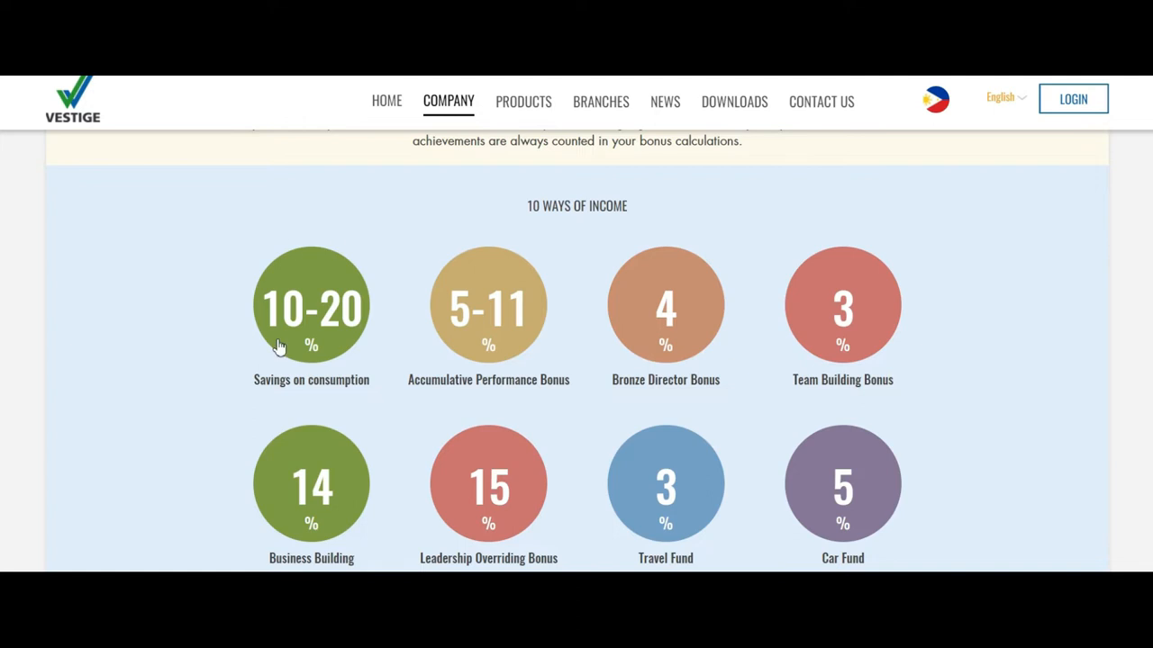
mouse_move(334, 385)
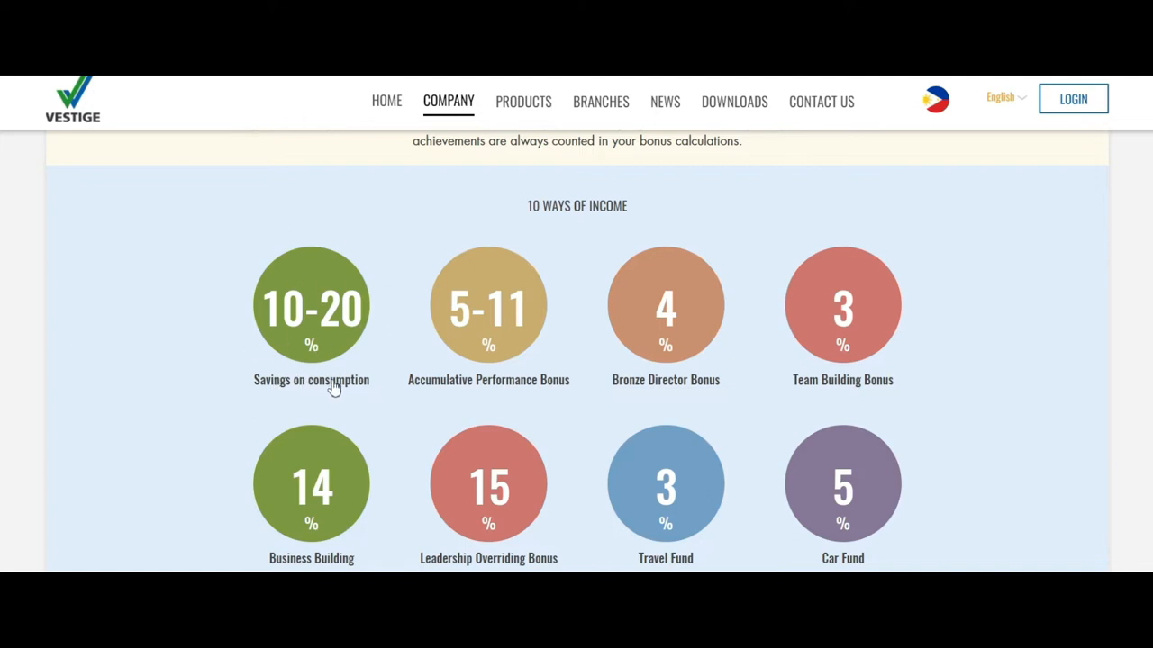
mouse_move(339, 364)
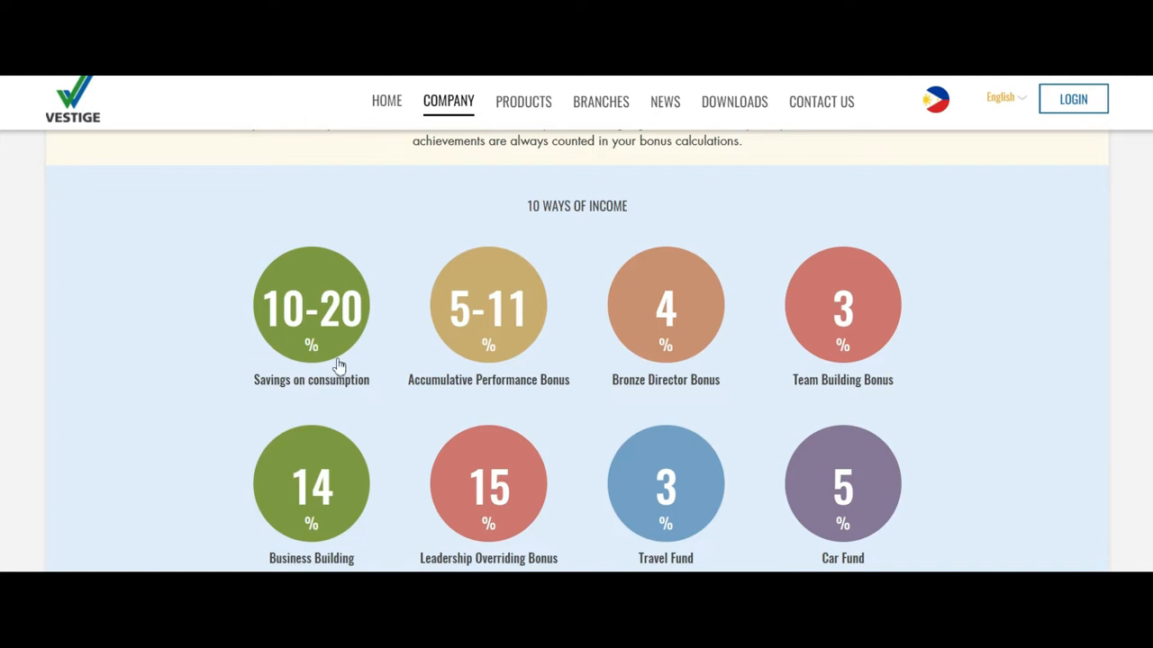
mouse_move(345, 316)
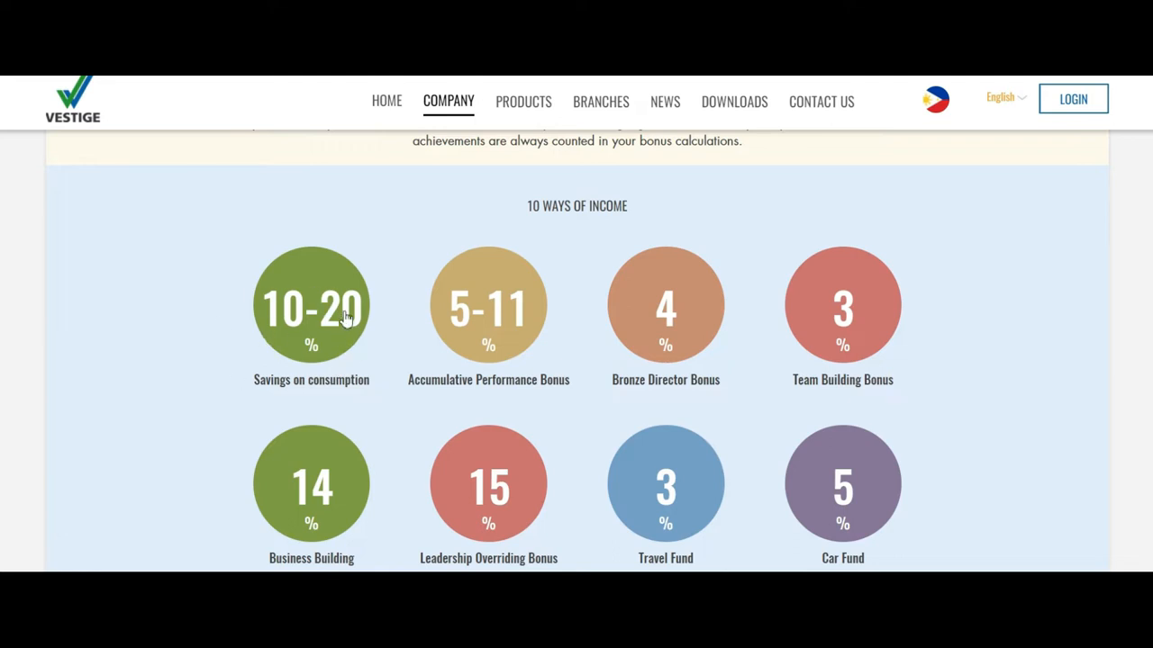
mouse_move(315, 324)
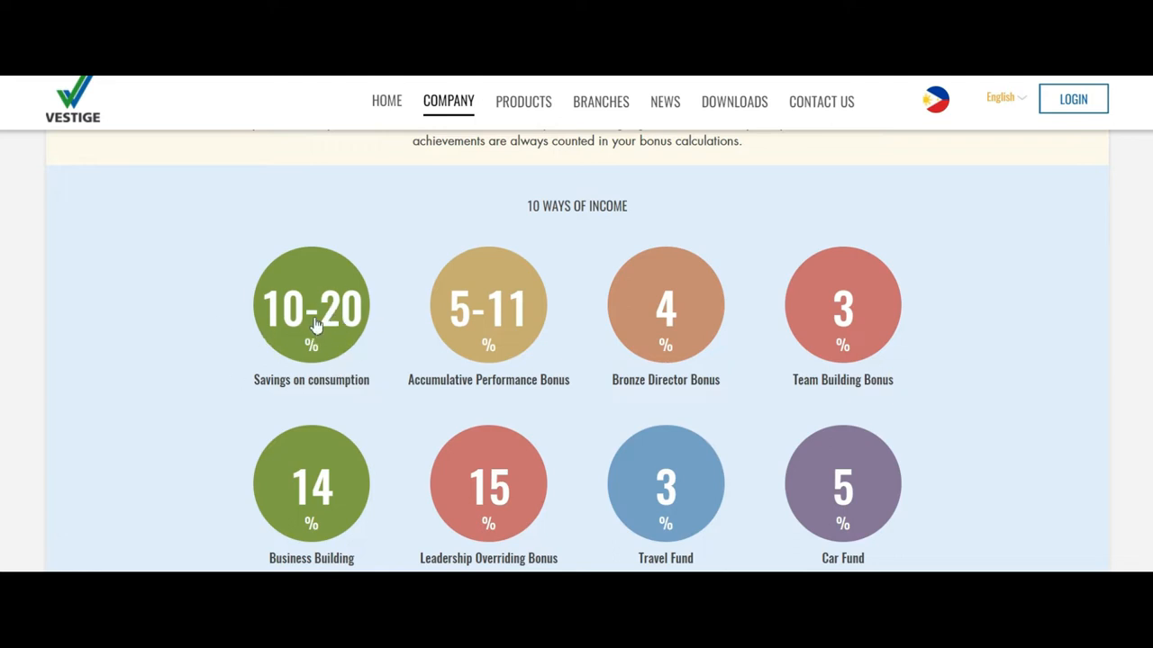
mouse_move(490, 321)
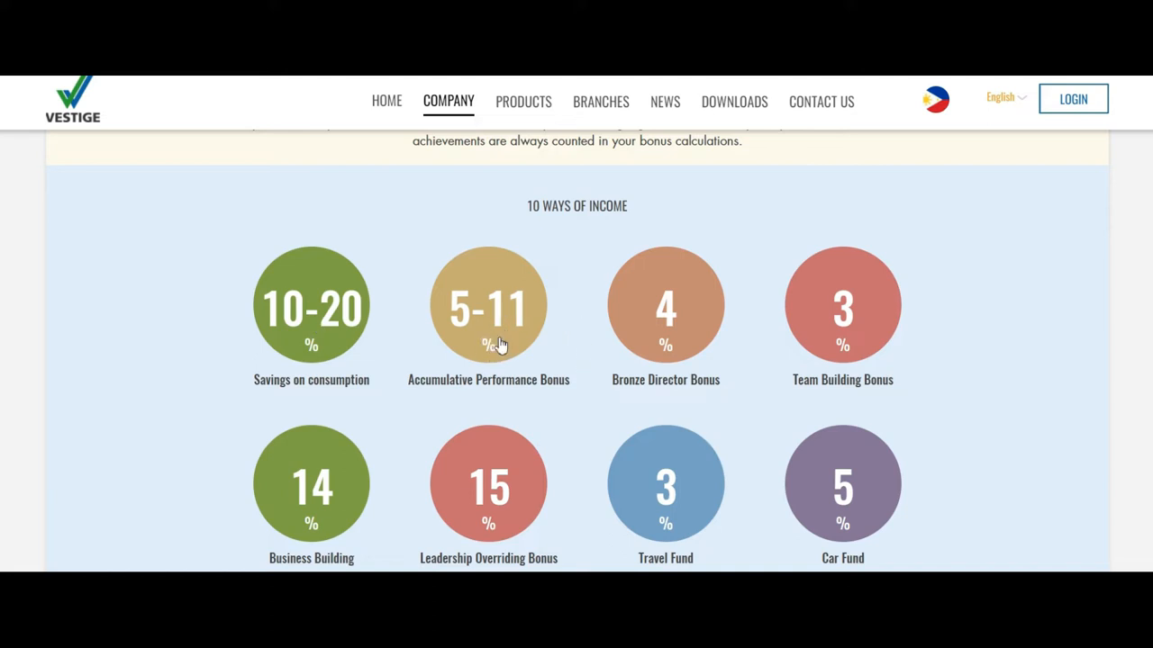
mouse_move(508, 342)
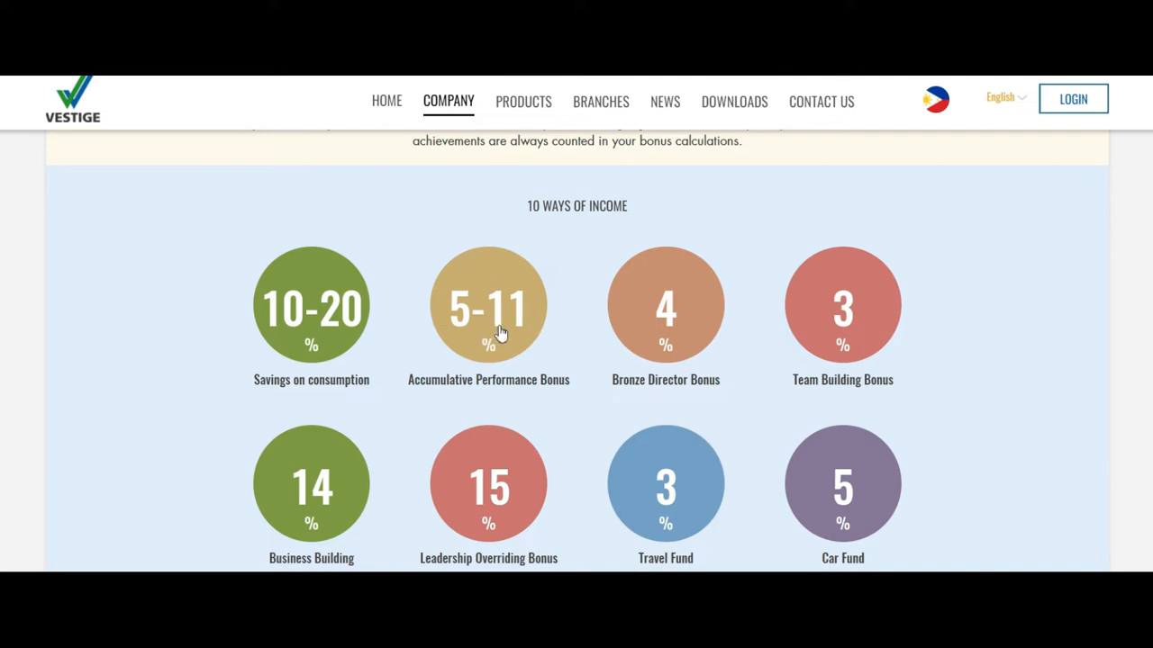
mouse_move(810, 248)
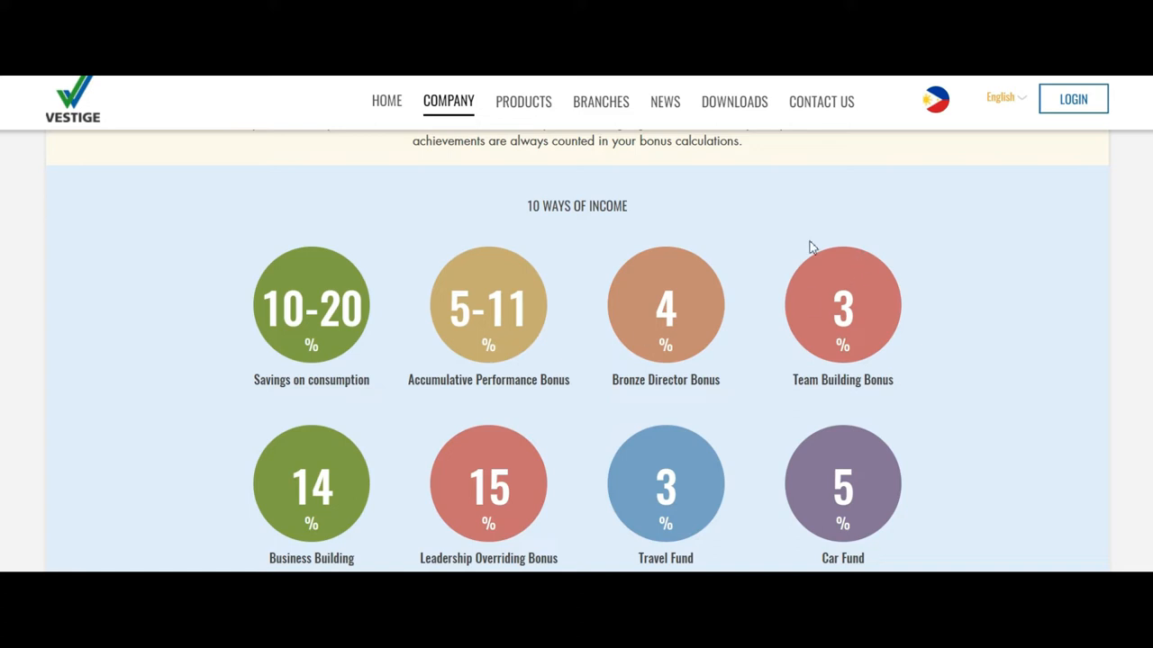
mouse_move(688, 357)
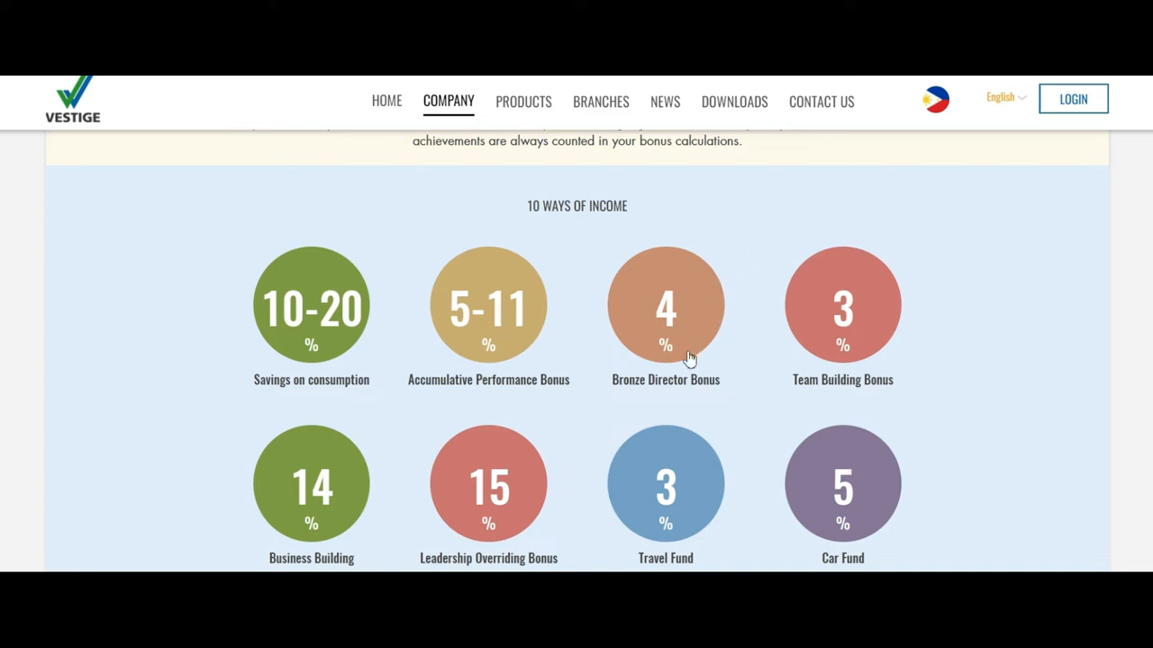
mouse_move(721, 378)
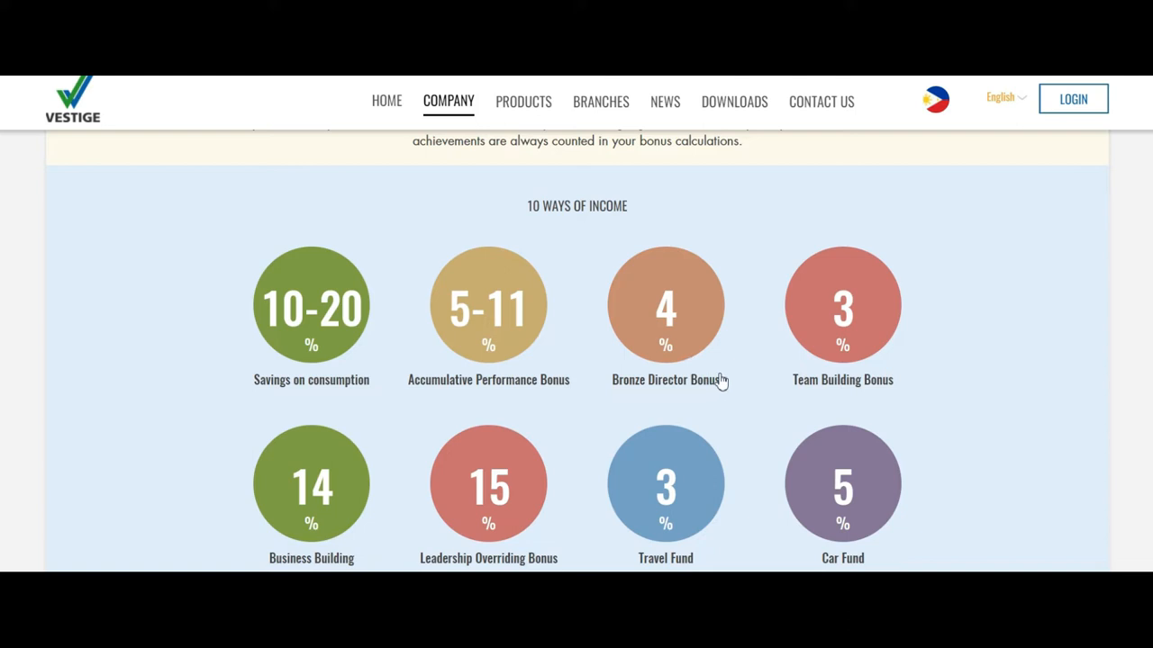
mouse_move(701, 429)
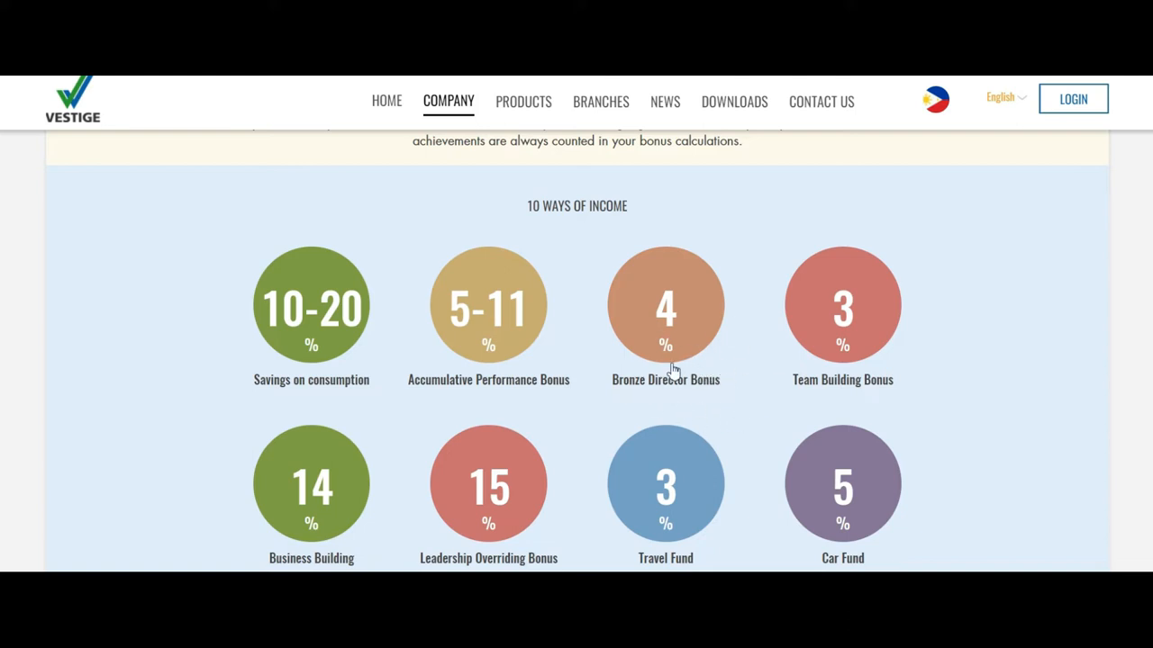
left_click(666, 305)
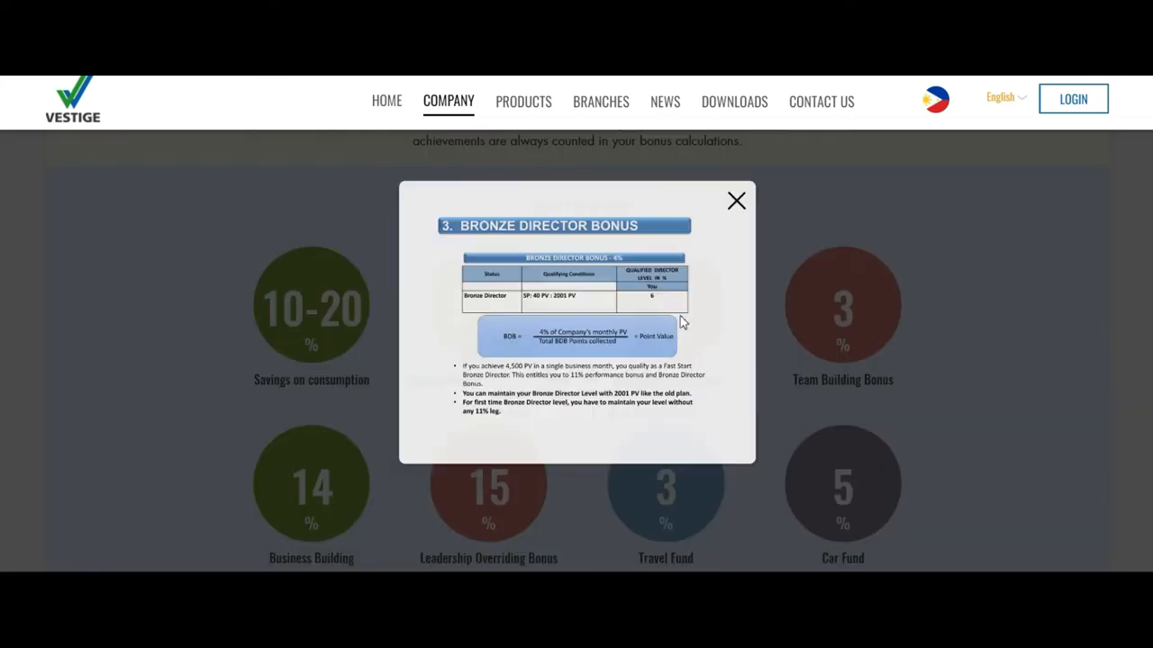
left_click(735, 202)
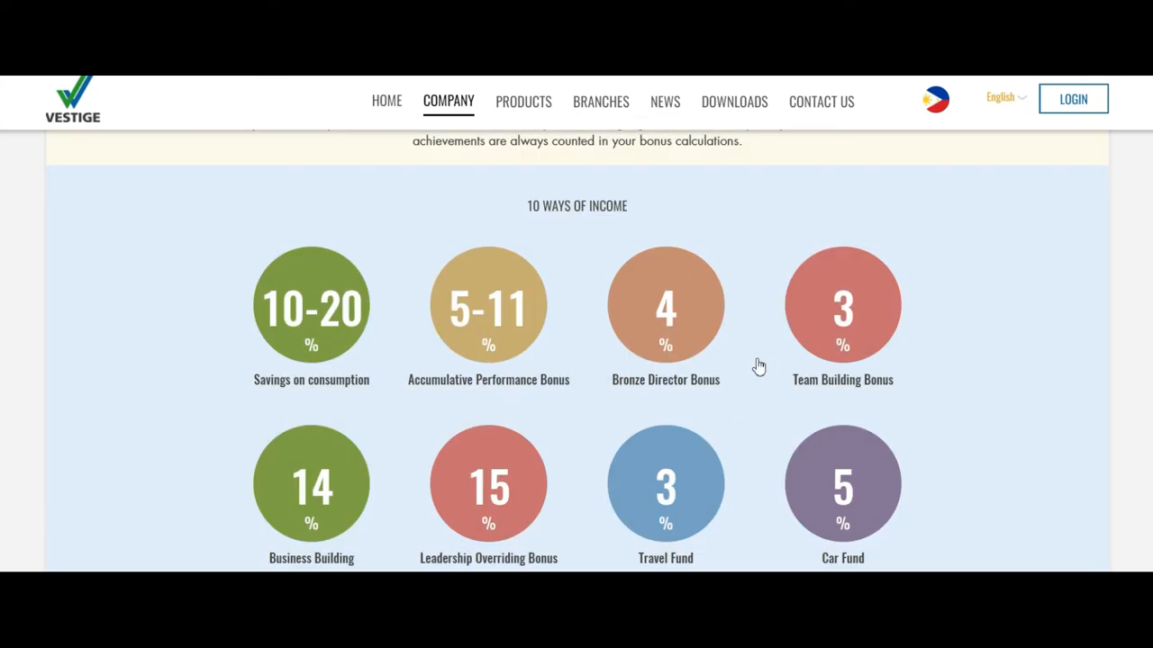
mouse_move(693, 356)
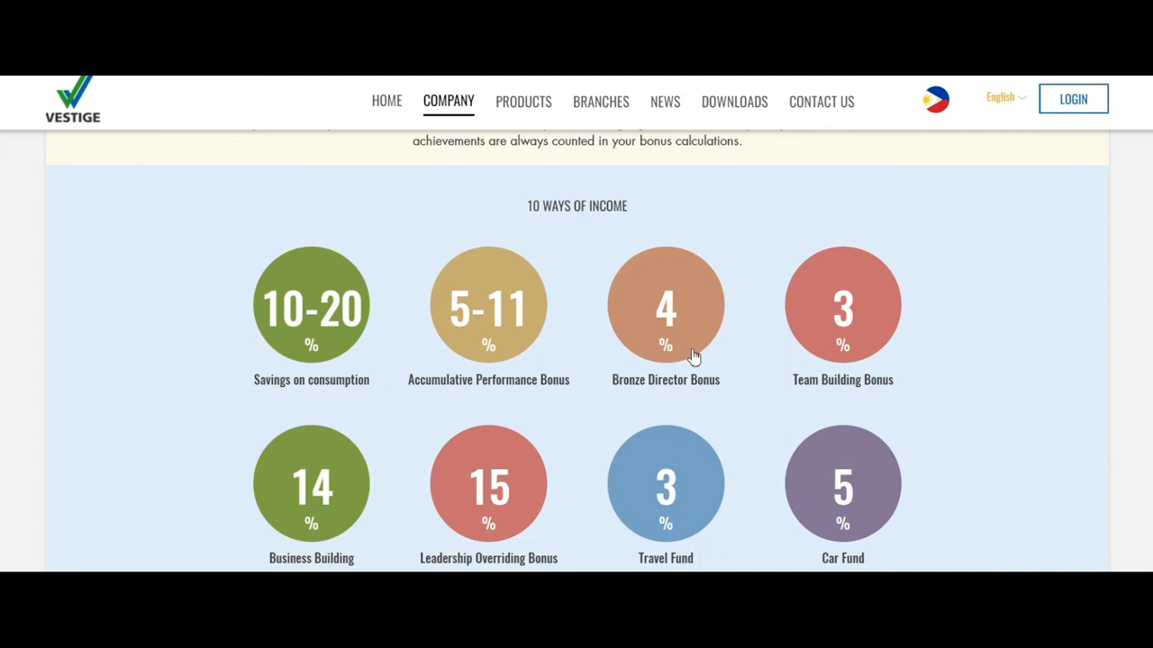
mouse_move(866, 267)
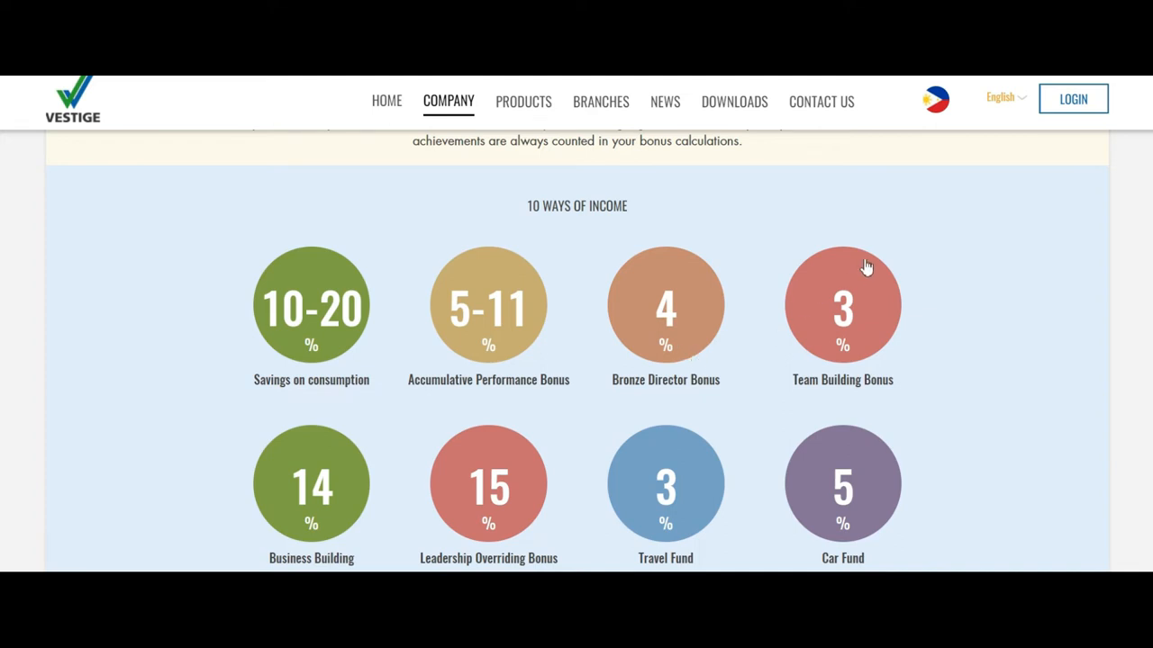
mouse_move(861, 333)
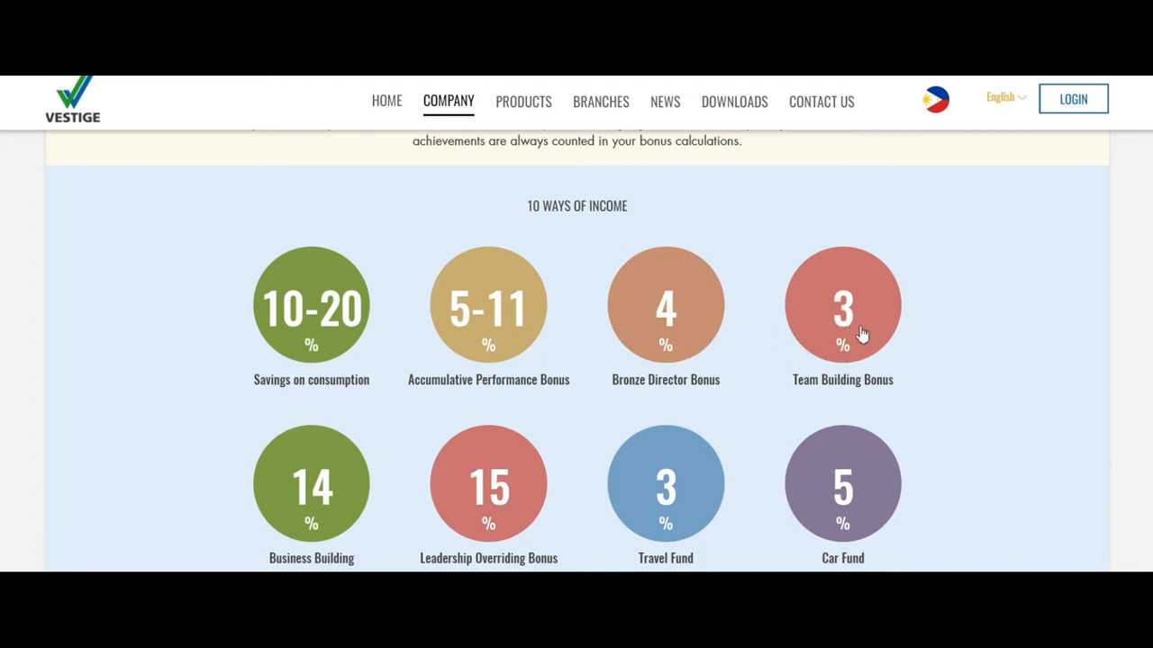
mouse_move(854, 339)
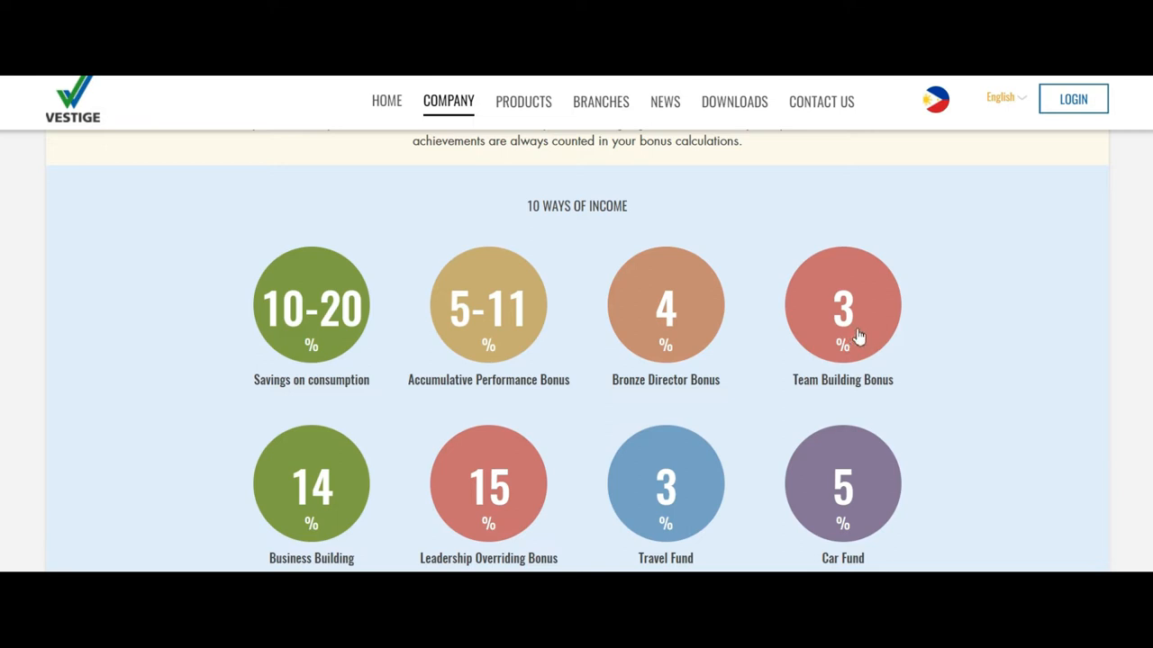
Scroll to the second row of income circles and view the Business Building bonus details
scroll("down", 3)
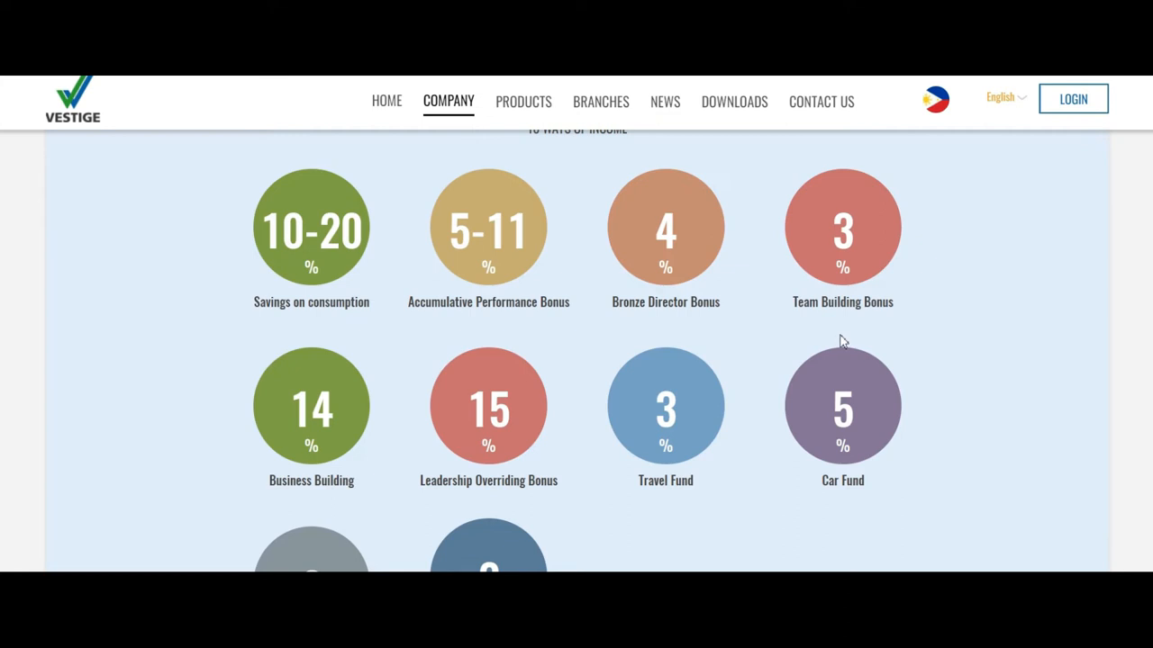
mouse_move(839, 342)
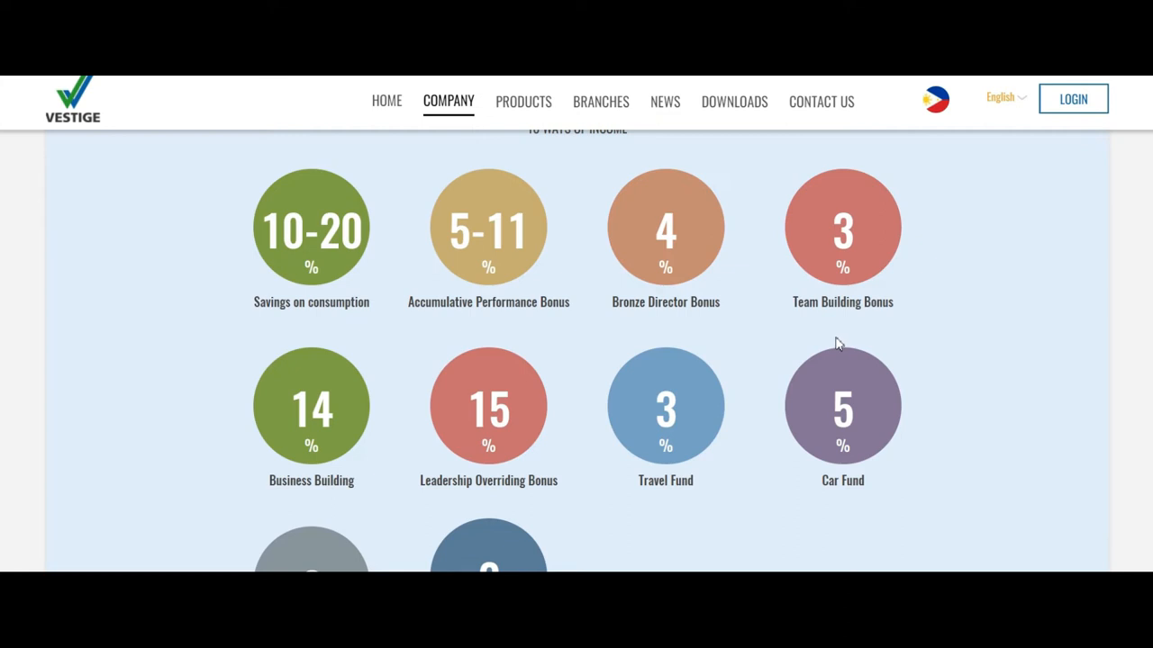
mouse_move(252, 389)
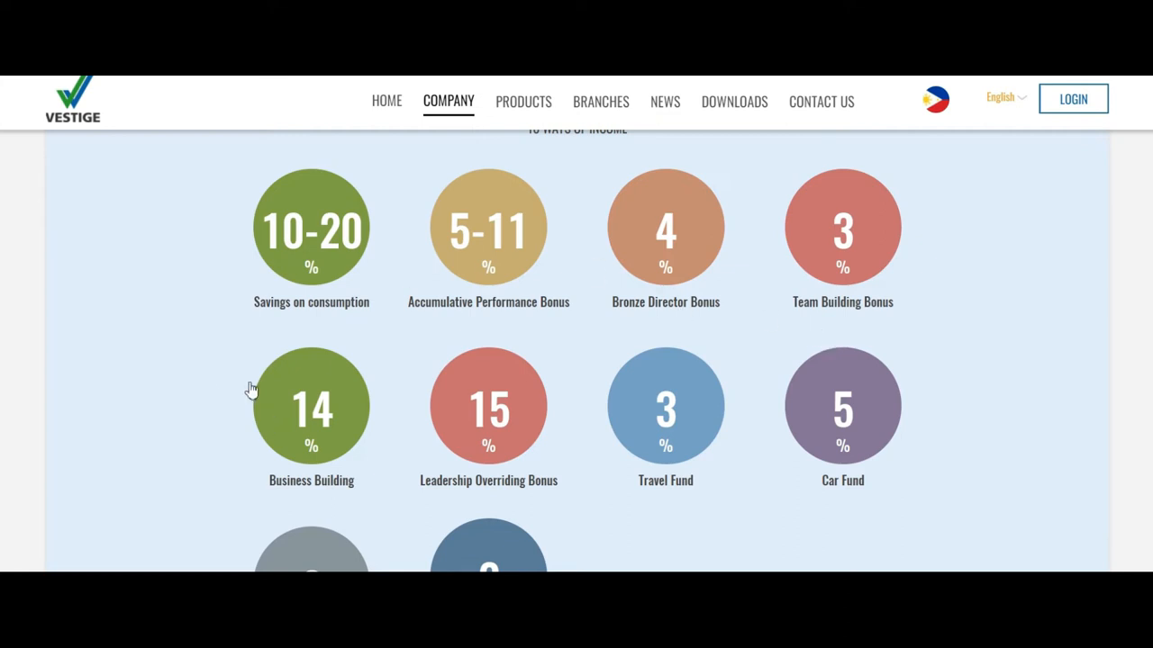
mouse_move(290, 459)
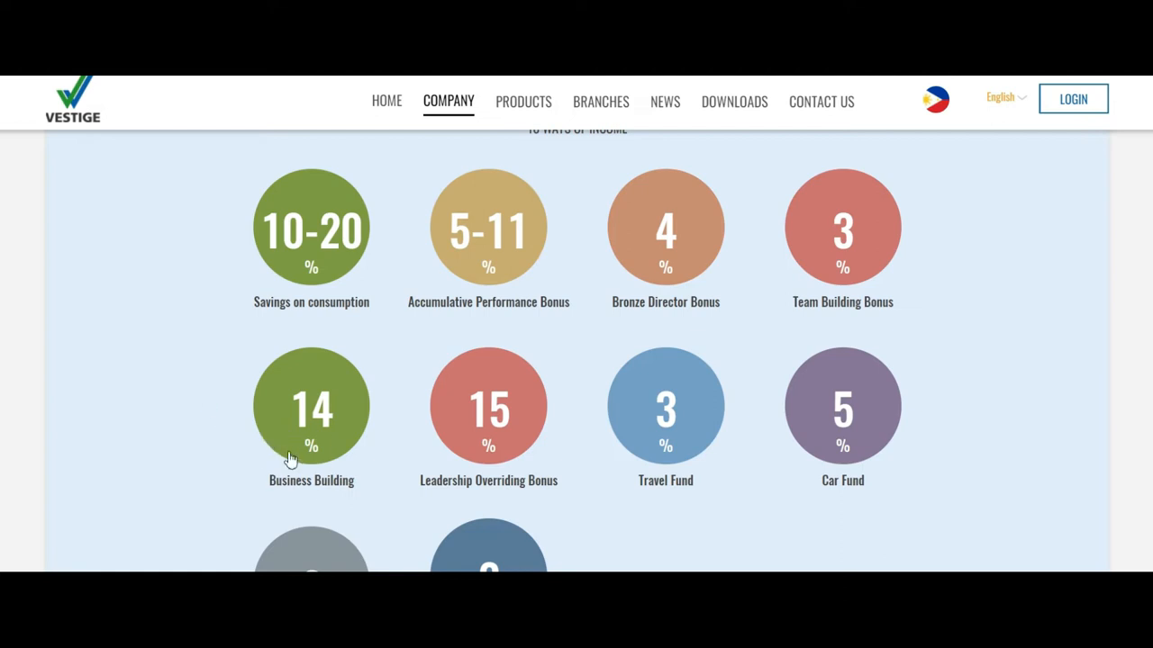
left_click(310, 407)
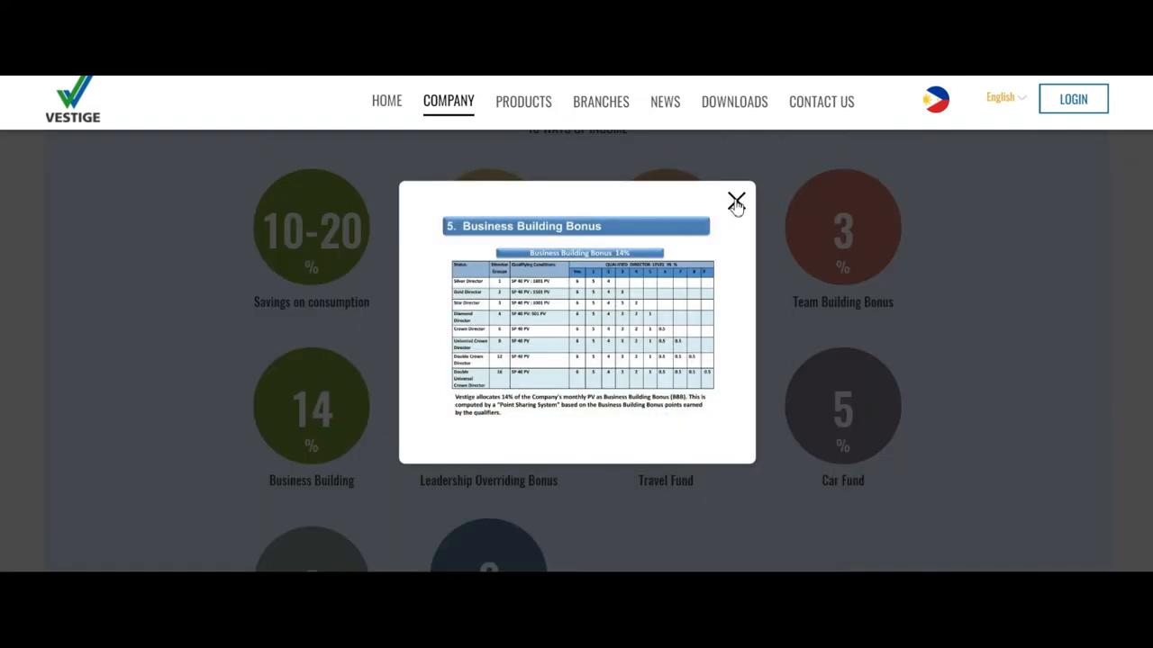
Close the Business Building Bonus popup to return to the income circles
left_click(737, 198)
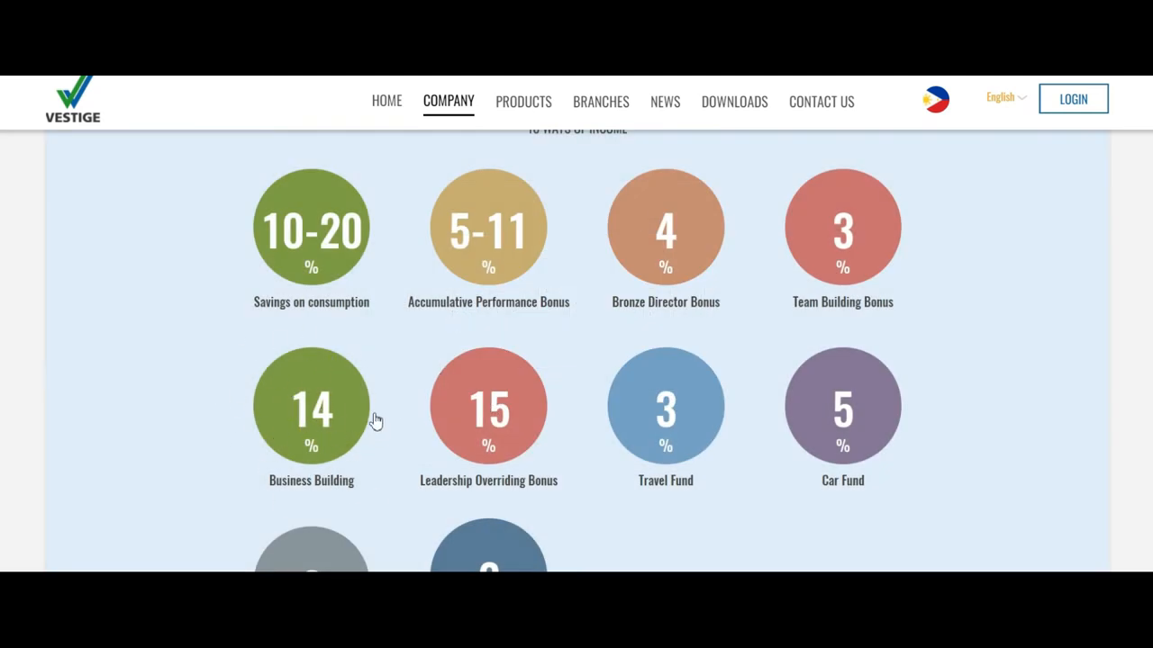
mouse_move(490, 412)
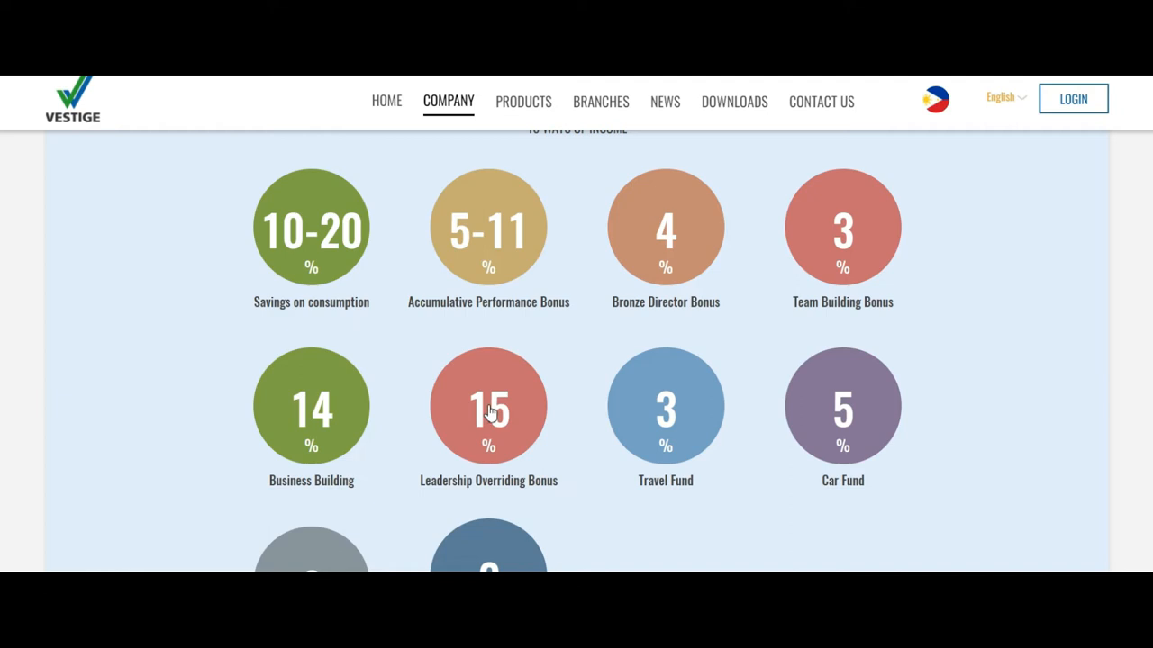
mouse_move(682, 417)
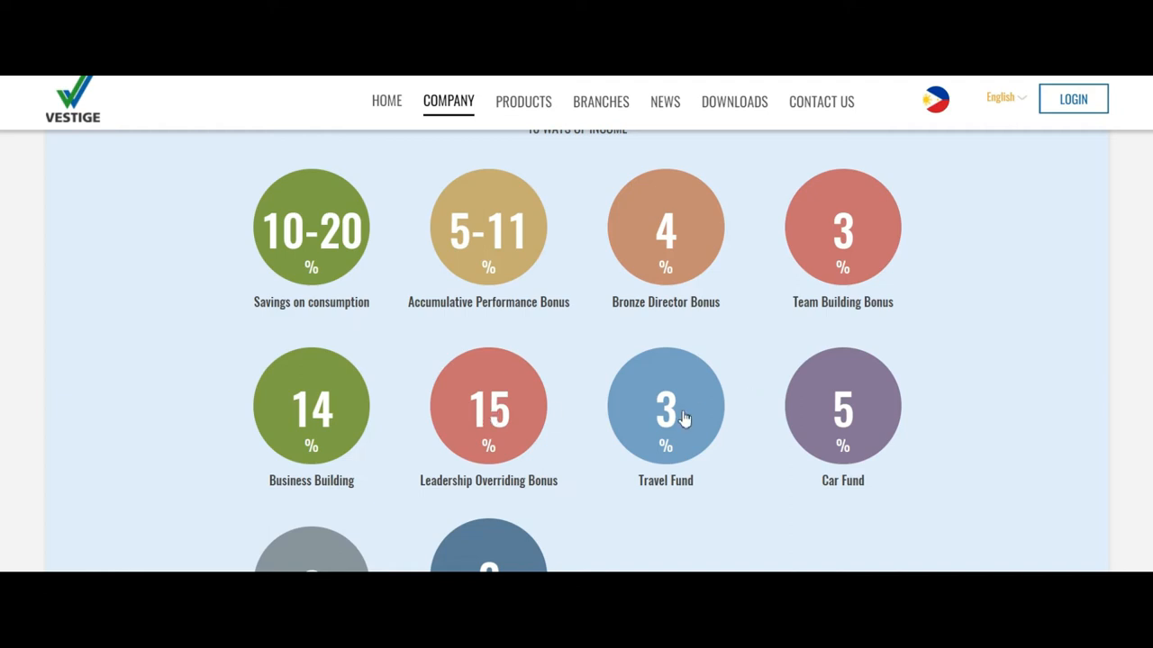
mouse_move(678, 423)
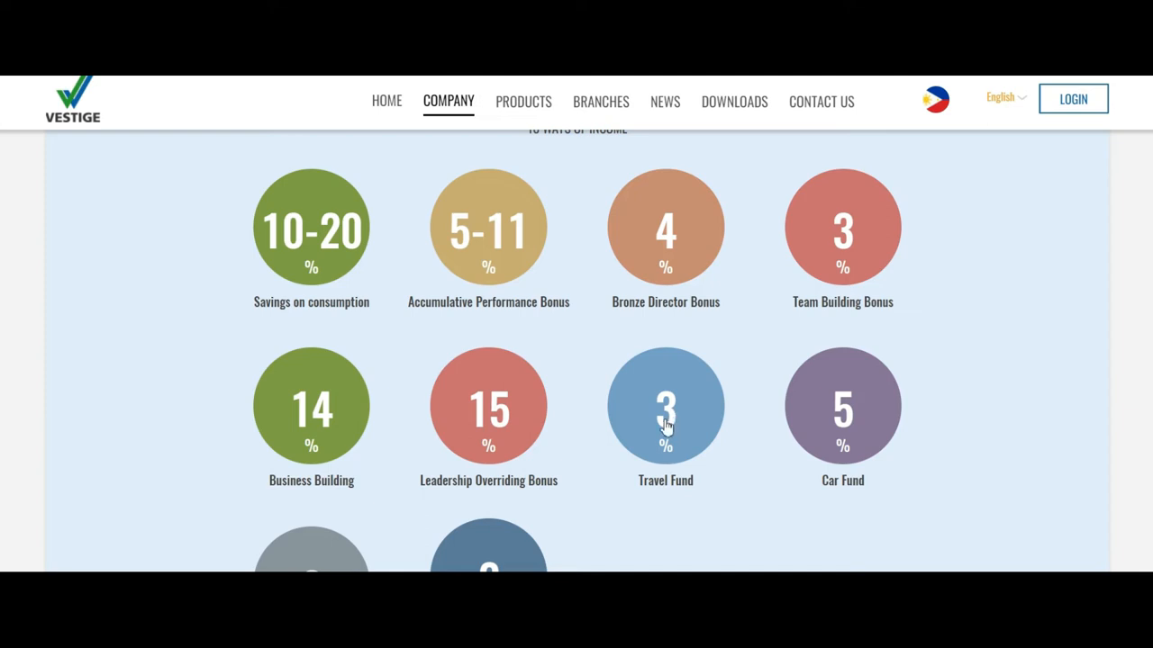
mouse_move(665, 428)
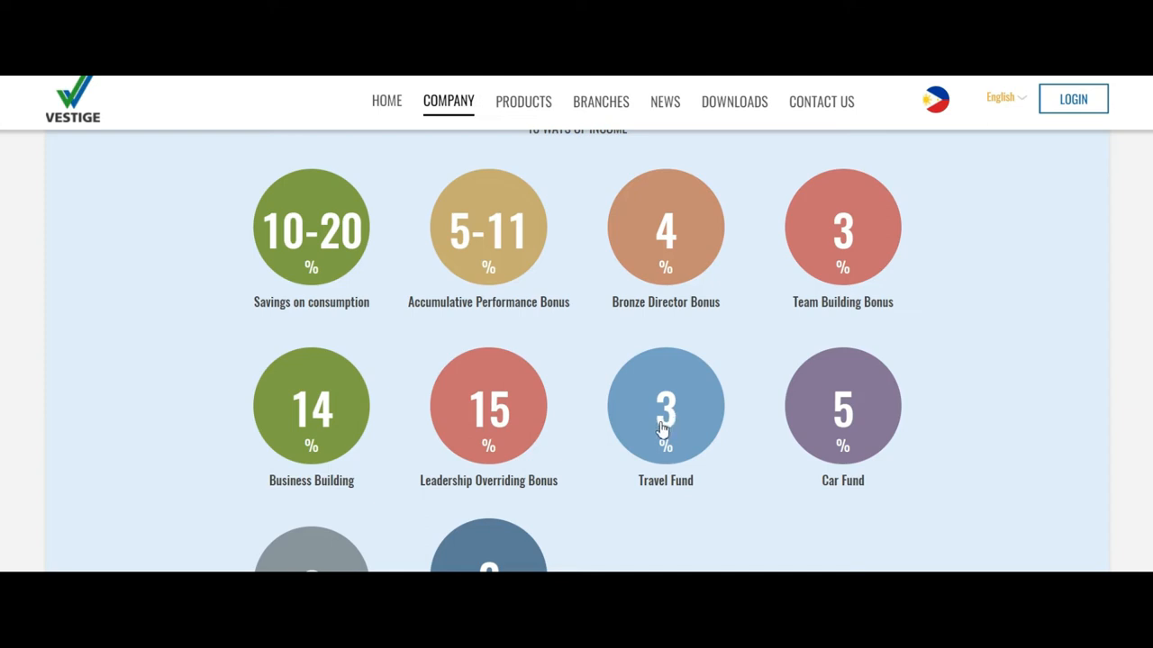
mouse_move(663, 431)
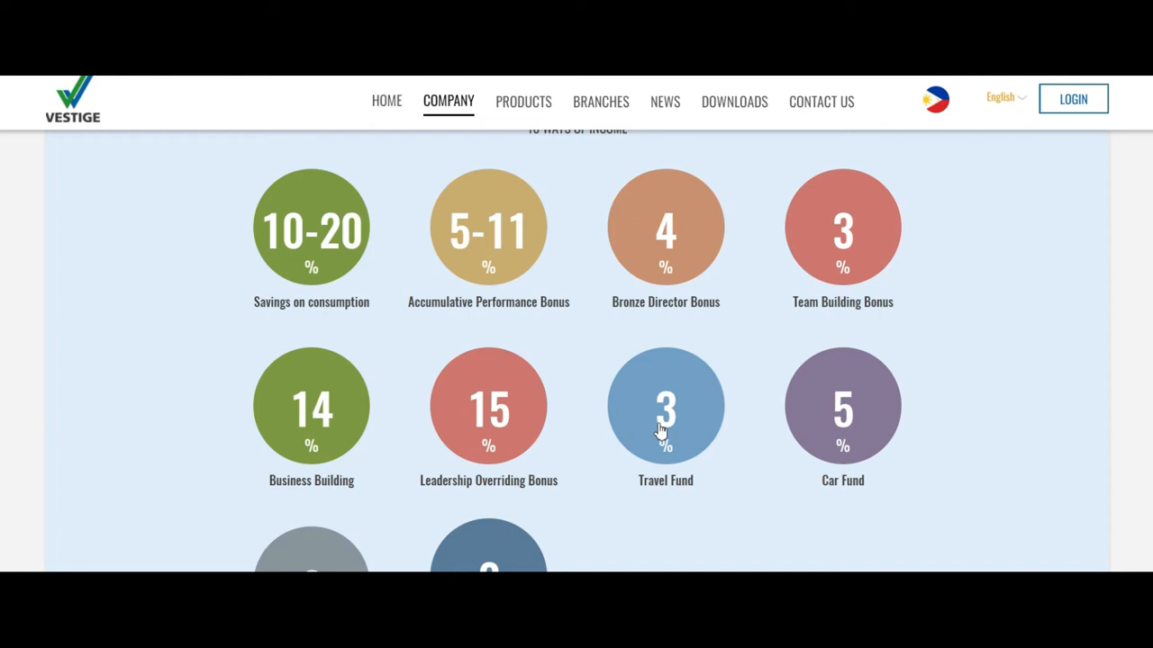
scroll("down", 3)
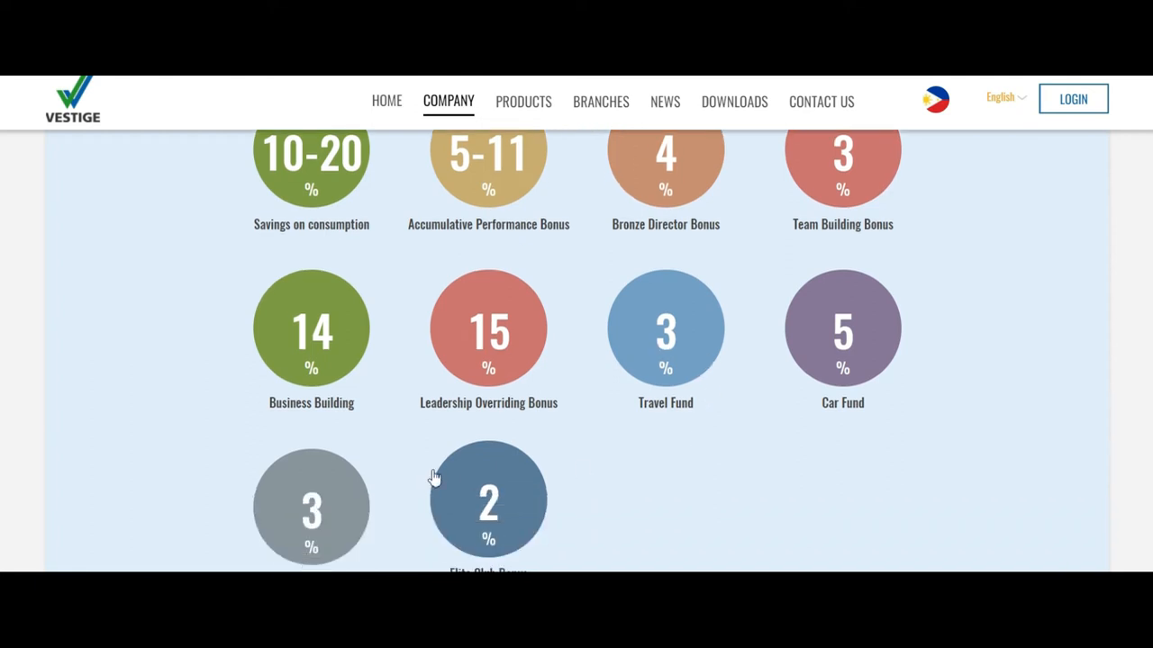
scroll("down", 3)
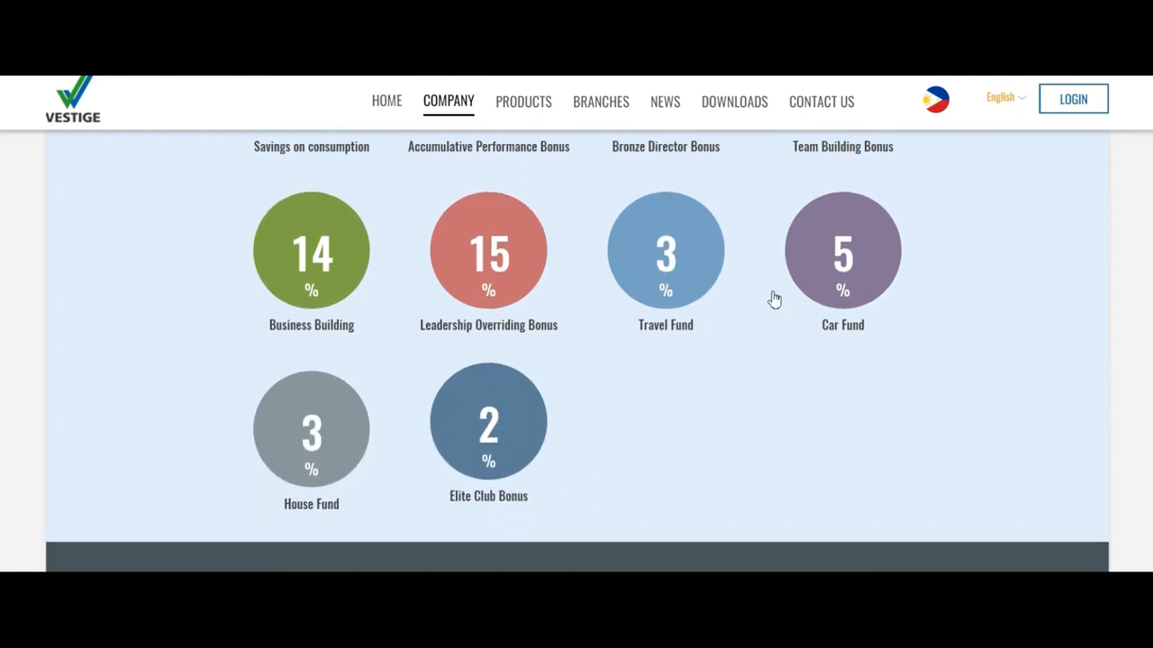
mouse_move(675, 349)
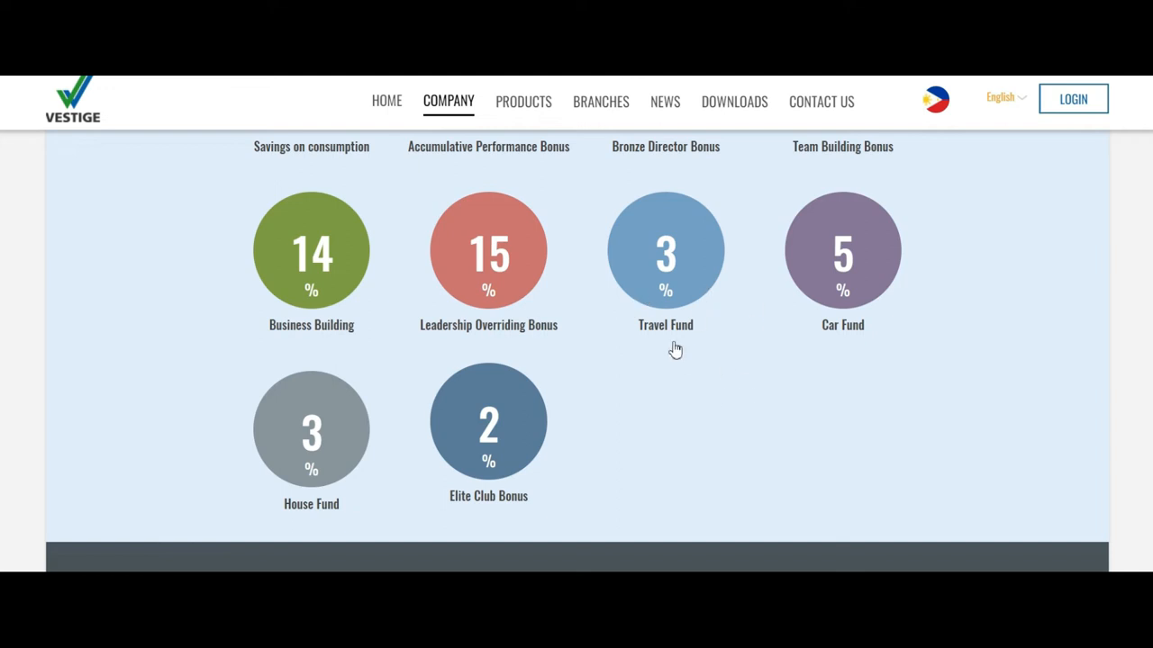
mouse_move(682, 271)
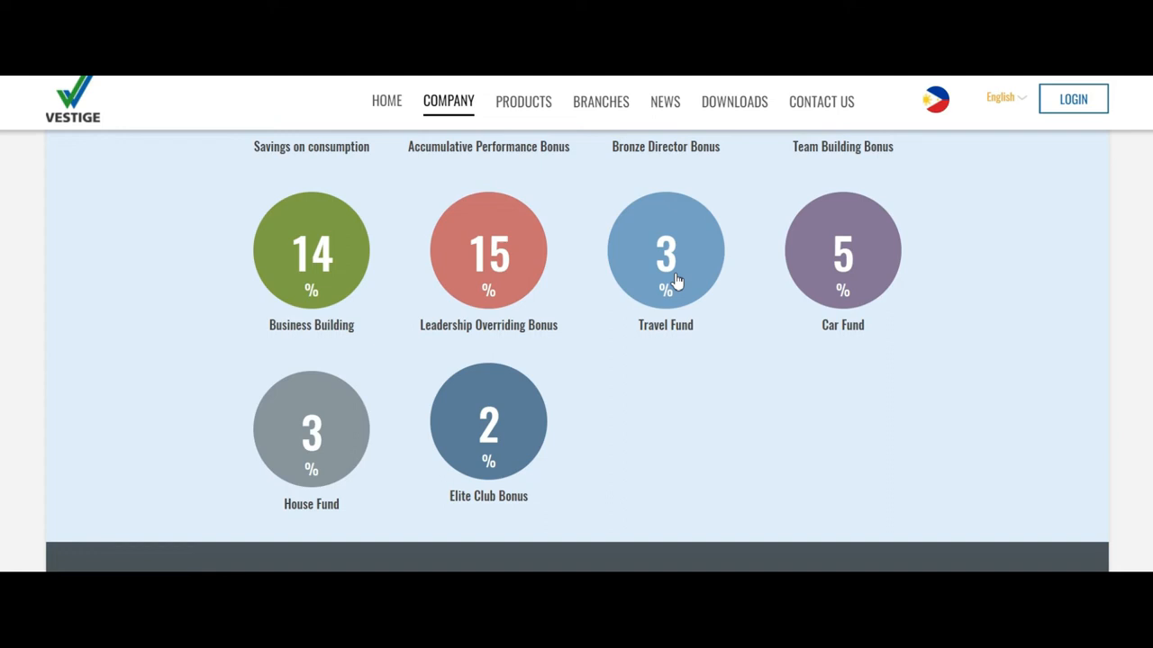
mouse_move(879, 274)
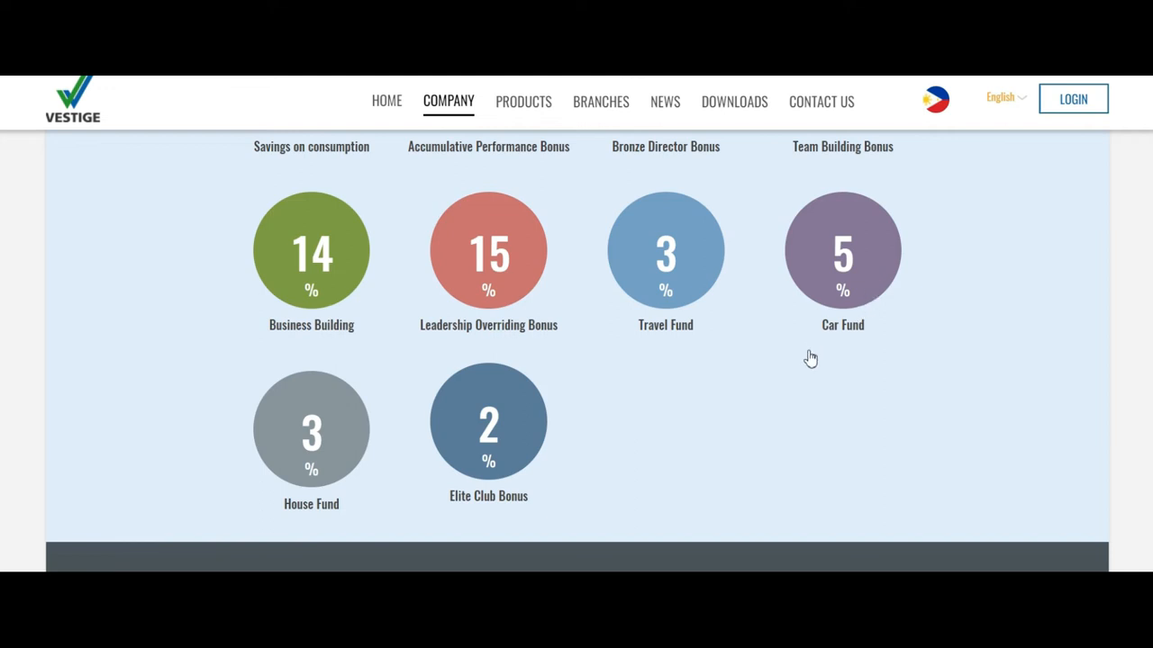
mouse_move(371, 387)
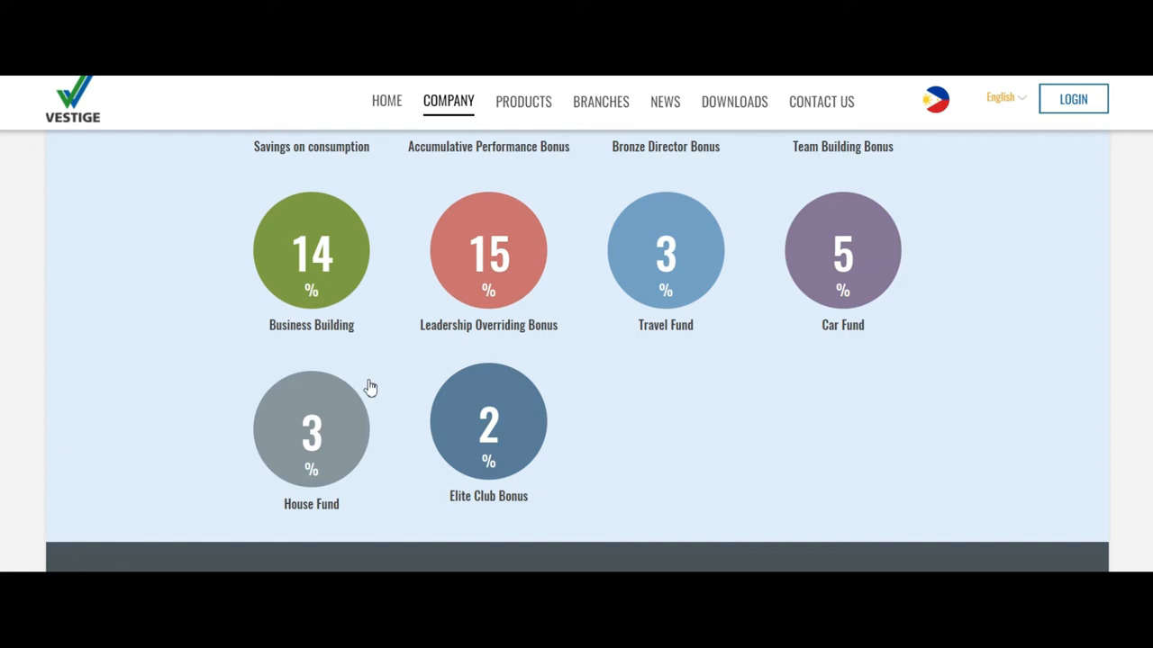
mouse_move(262, 399)
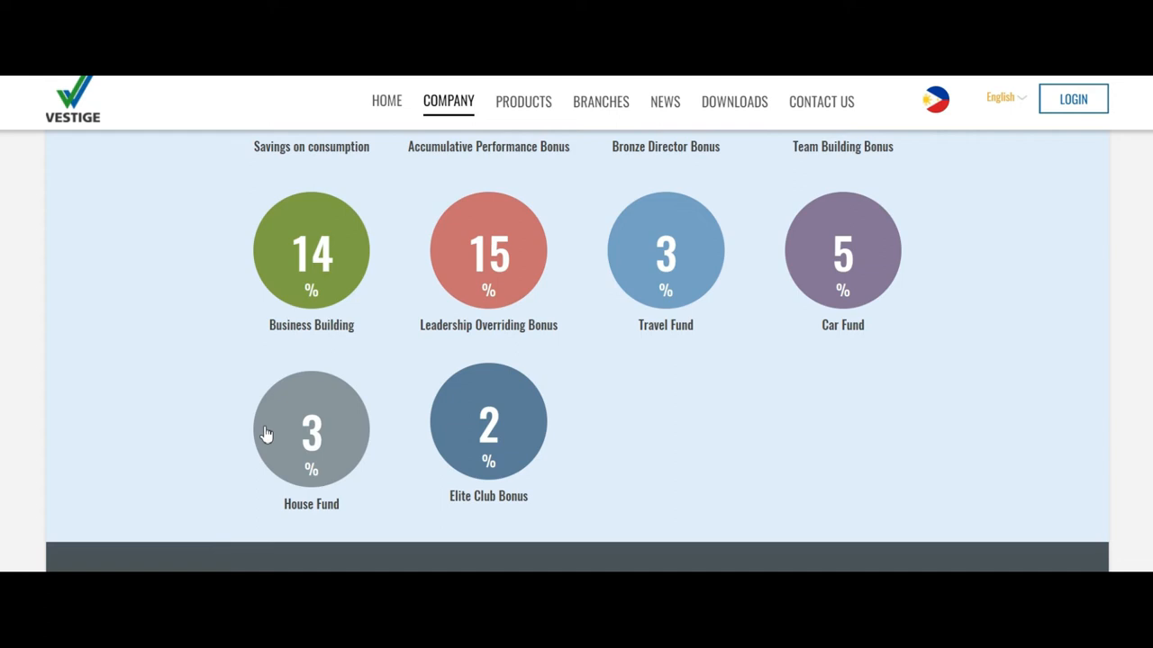
mouse_move(263, 433)
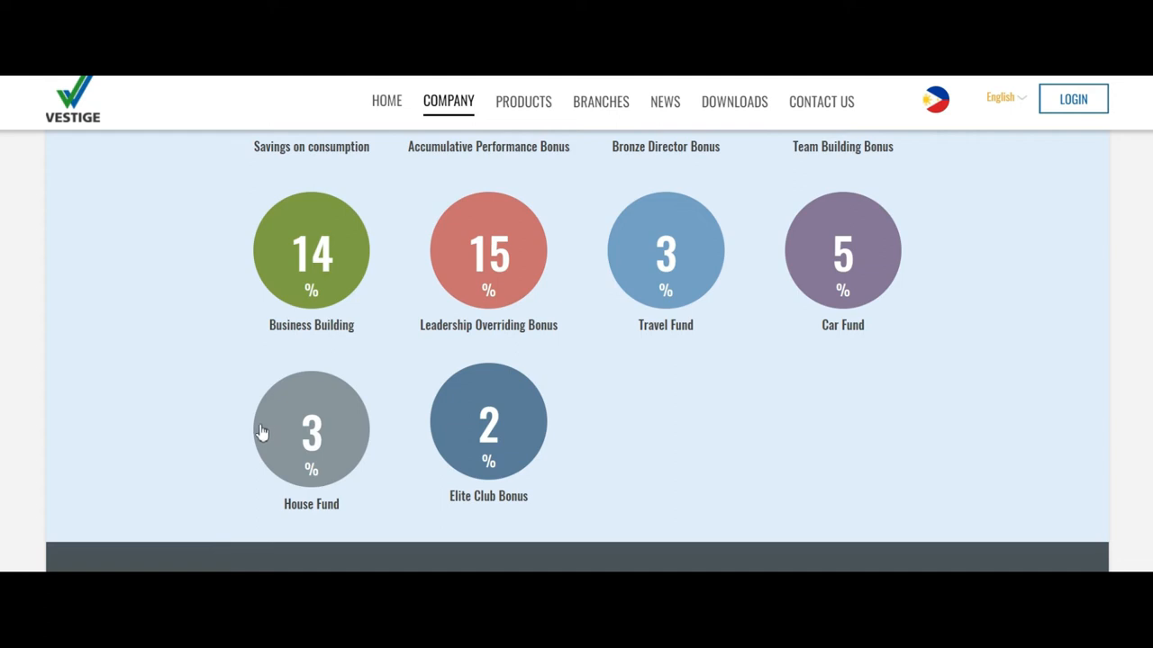
mouse_move(357, 466)
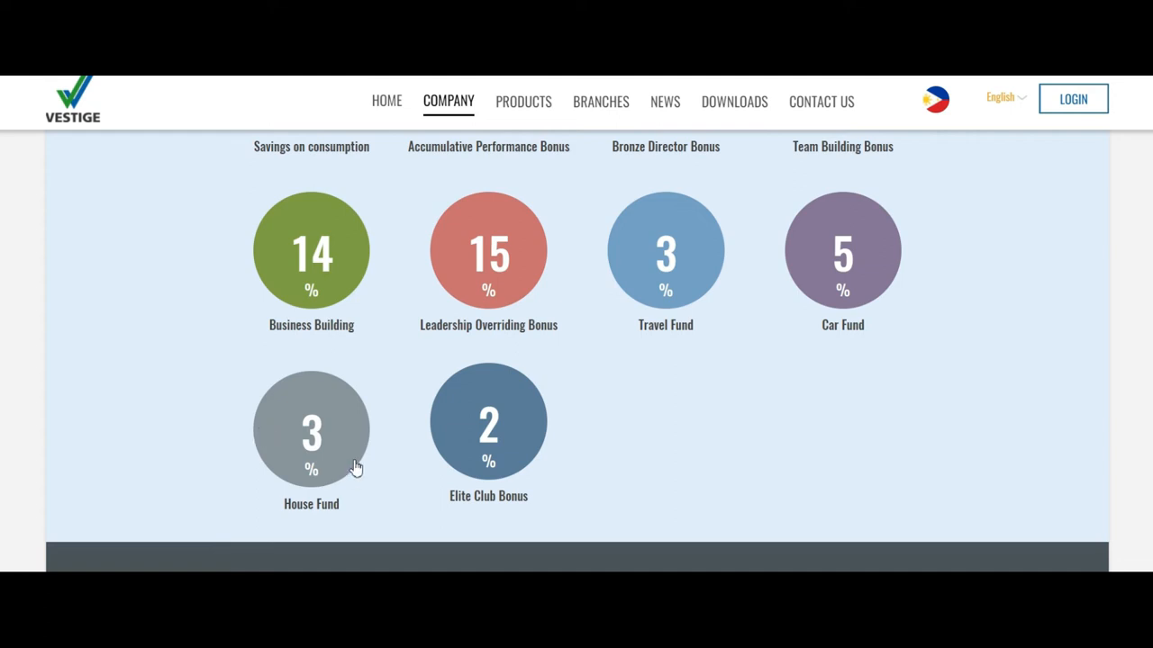
mouse_move(562, 465)
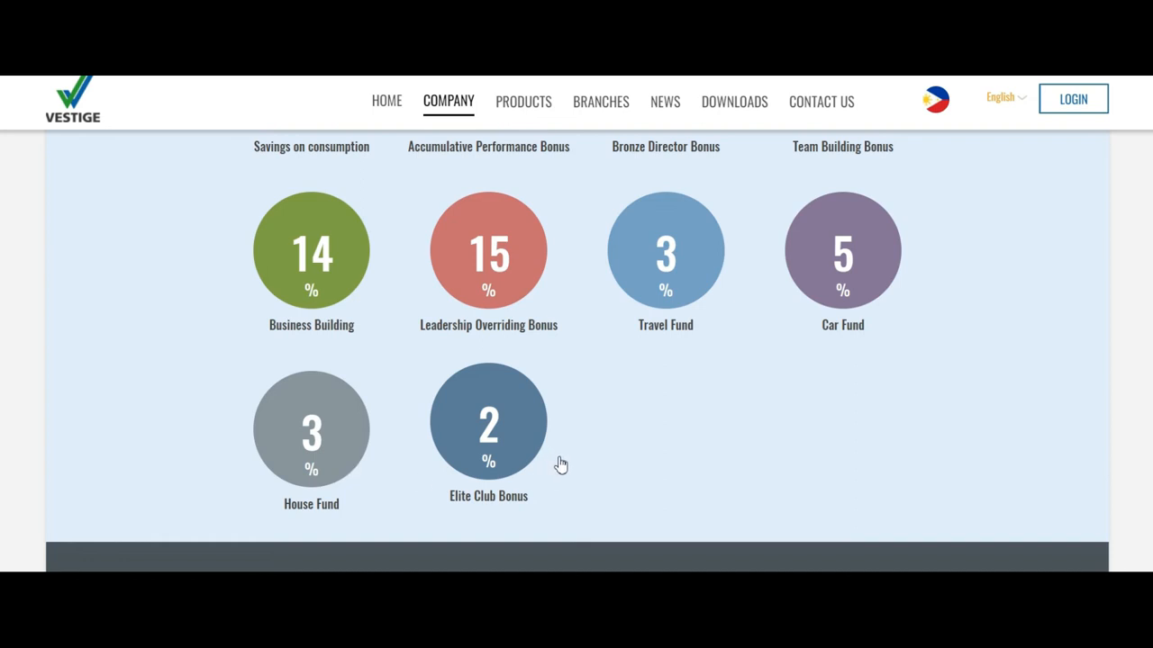
mouse_move(457, 458)
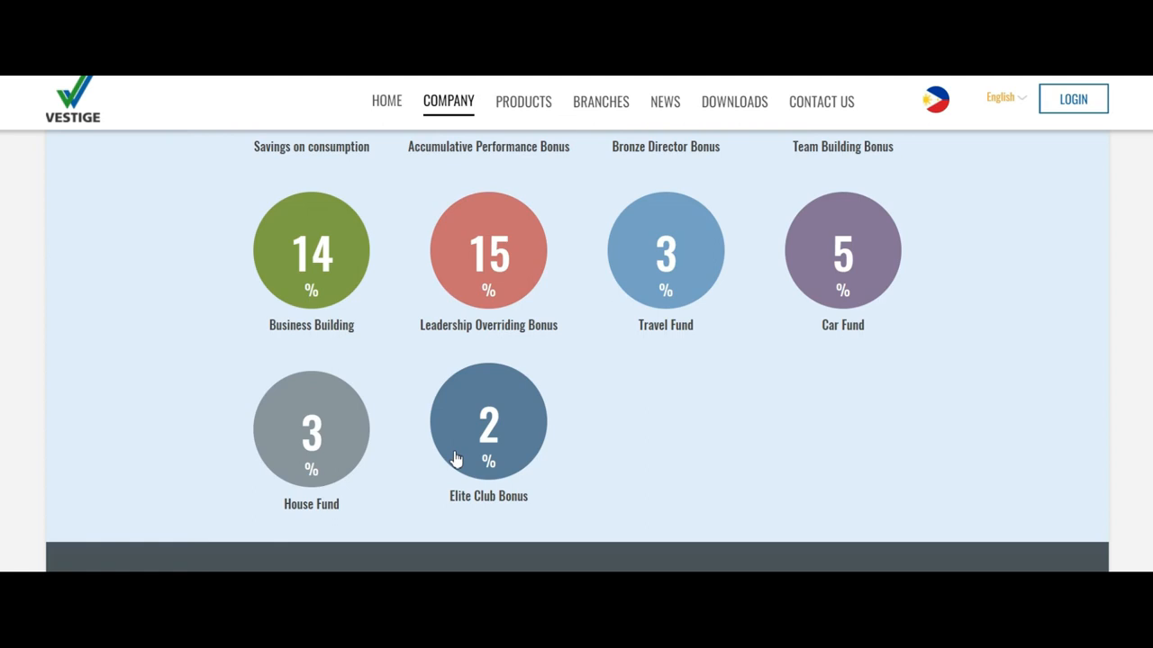
mouse_move(475, 452)
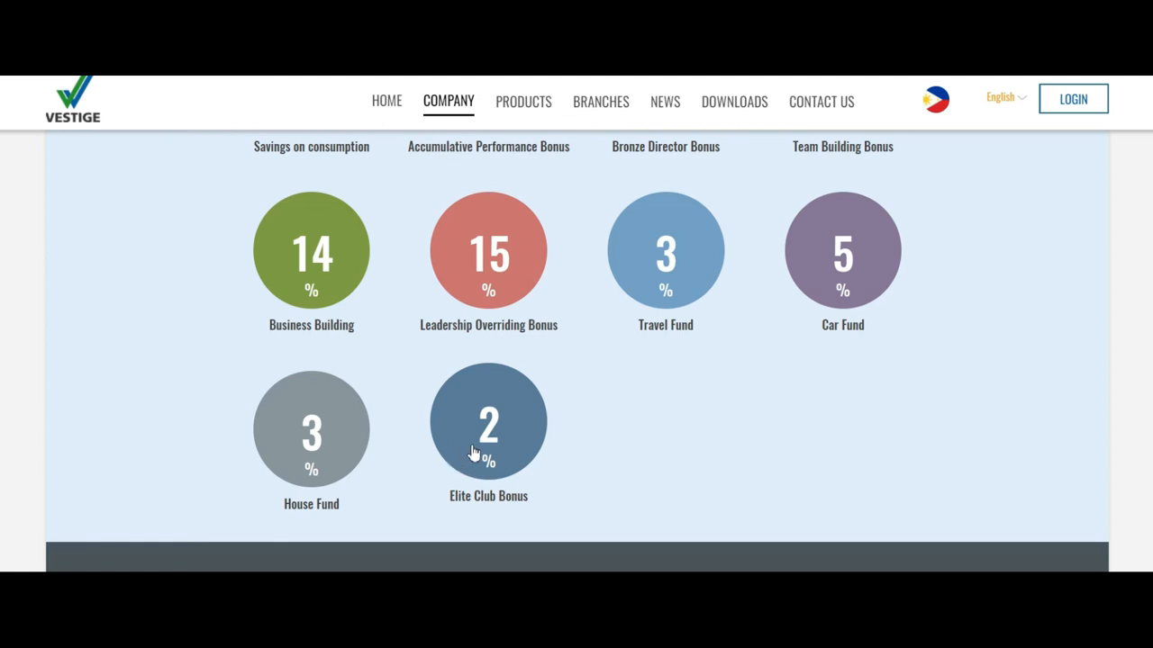
mouse_move(493, 454)
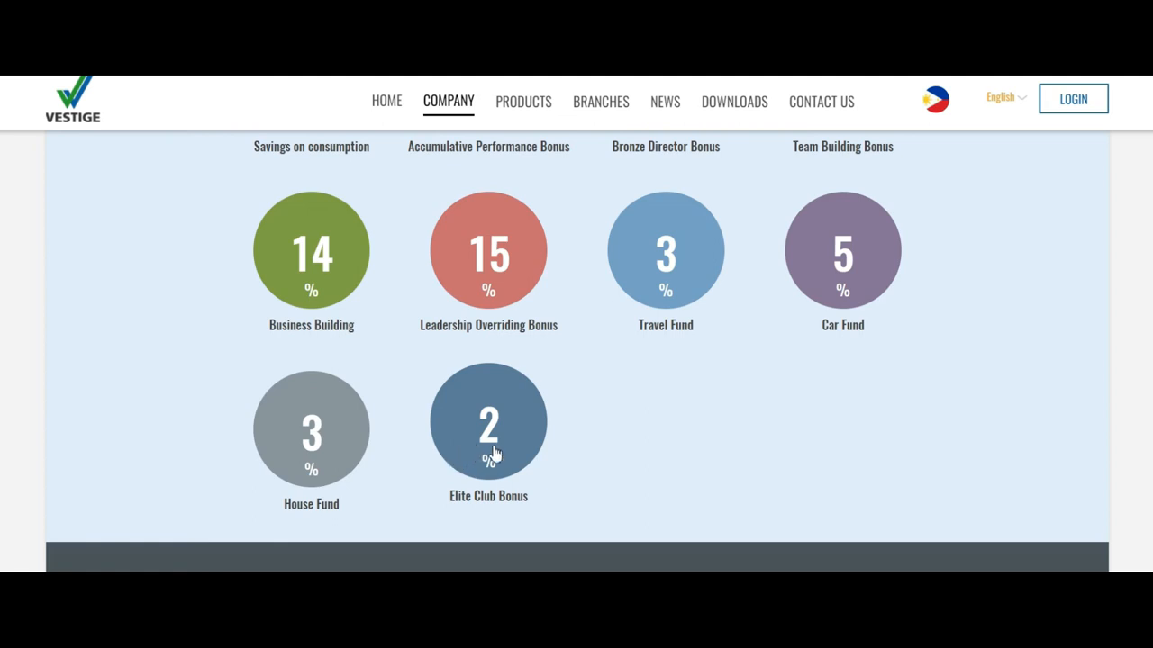
mouse_move(540, 562)
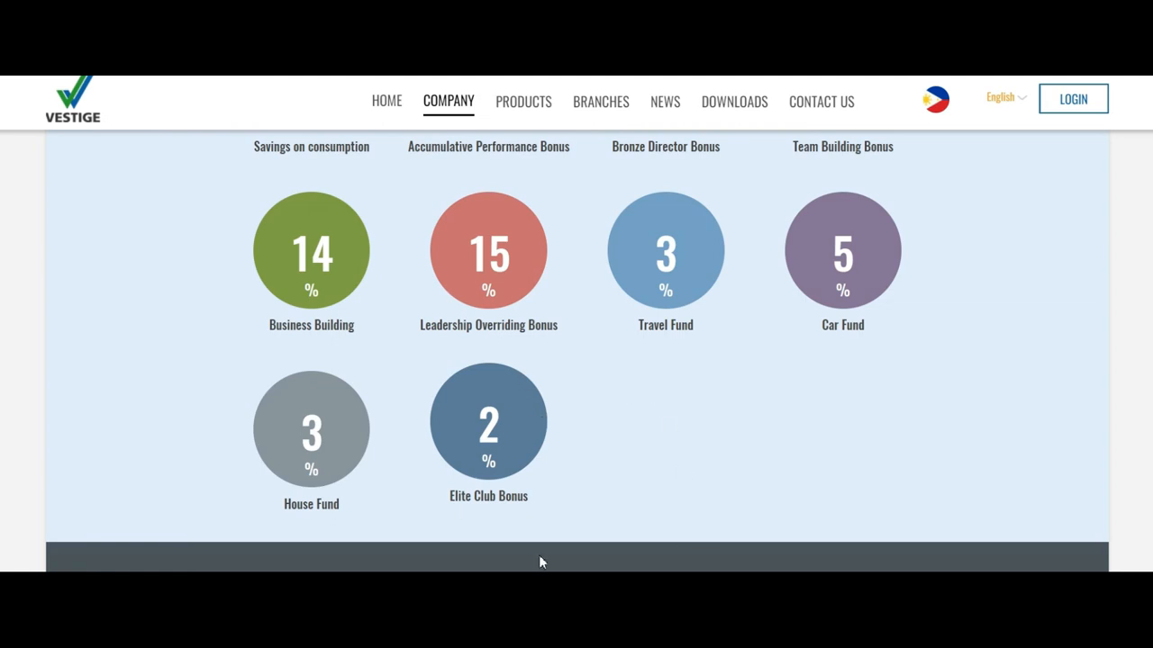
left_click(488, 421)
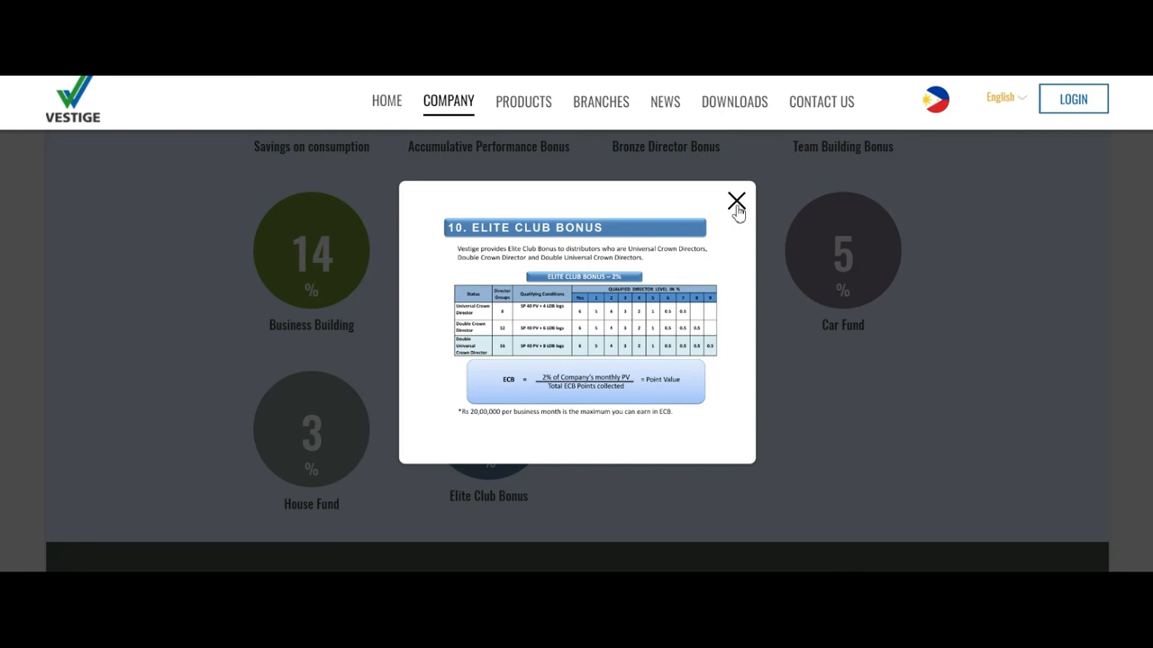
left_click(735, 198)
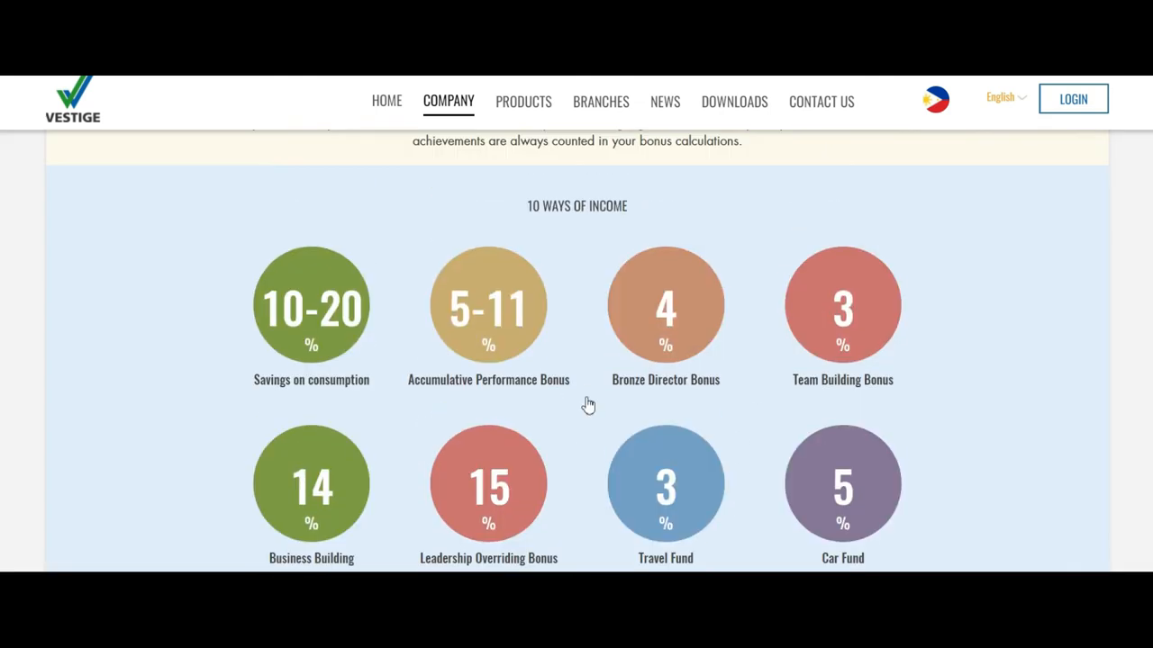
scroll("down", 3)
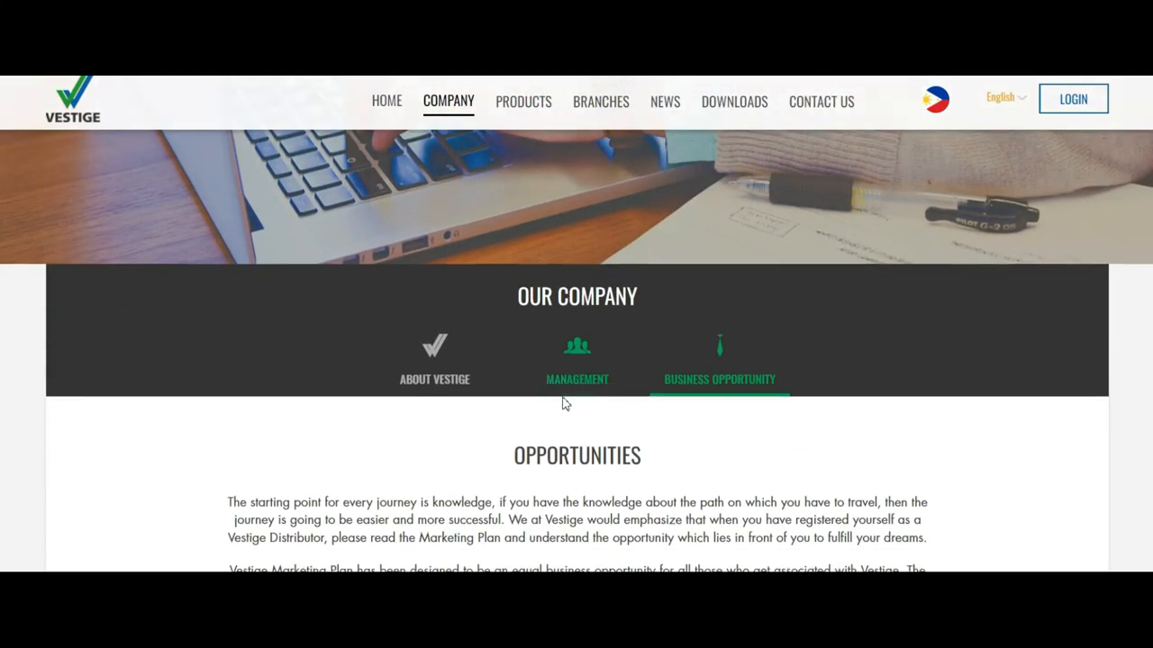
scroll("down", 3)
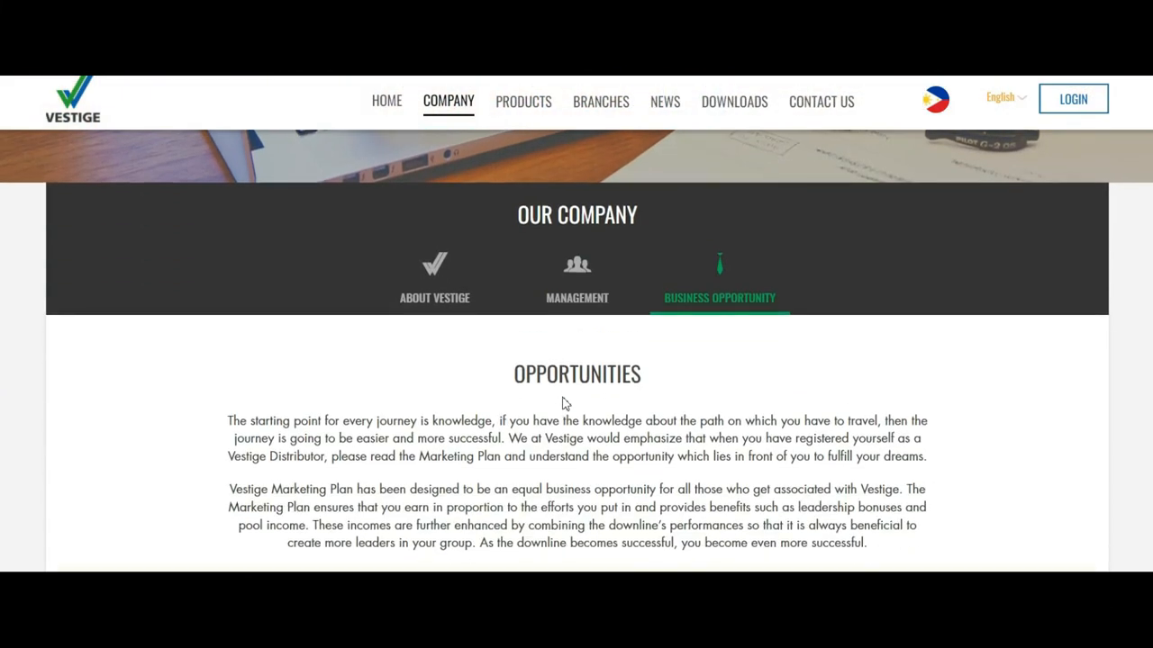
scroll("down", 3)
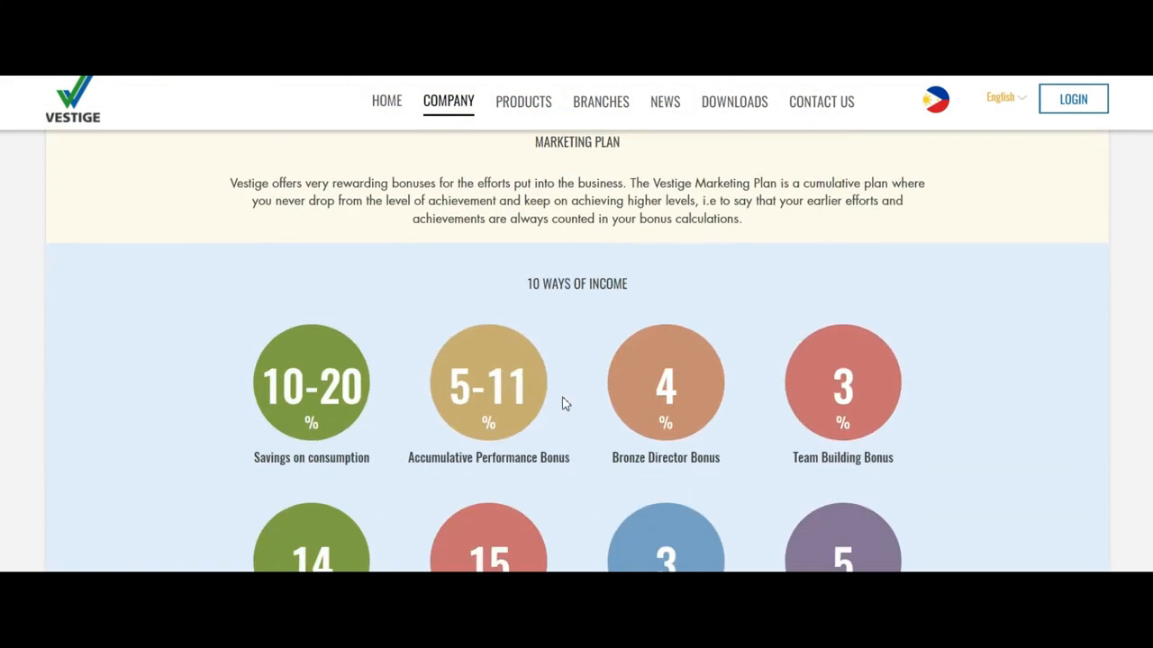
scroll("down", 3)
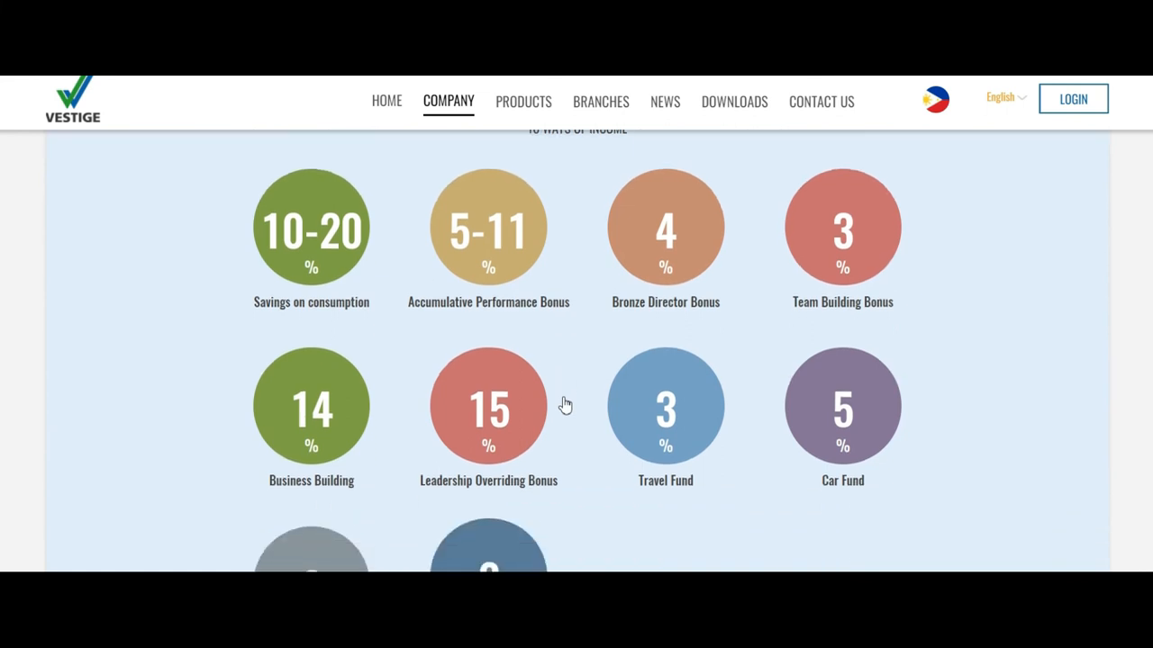
mouse_move(749, 373)
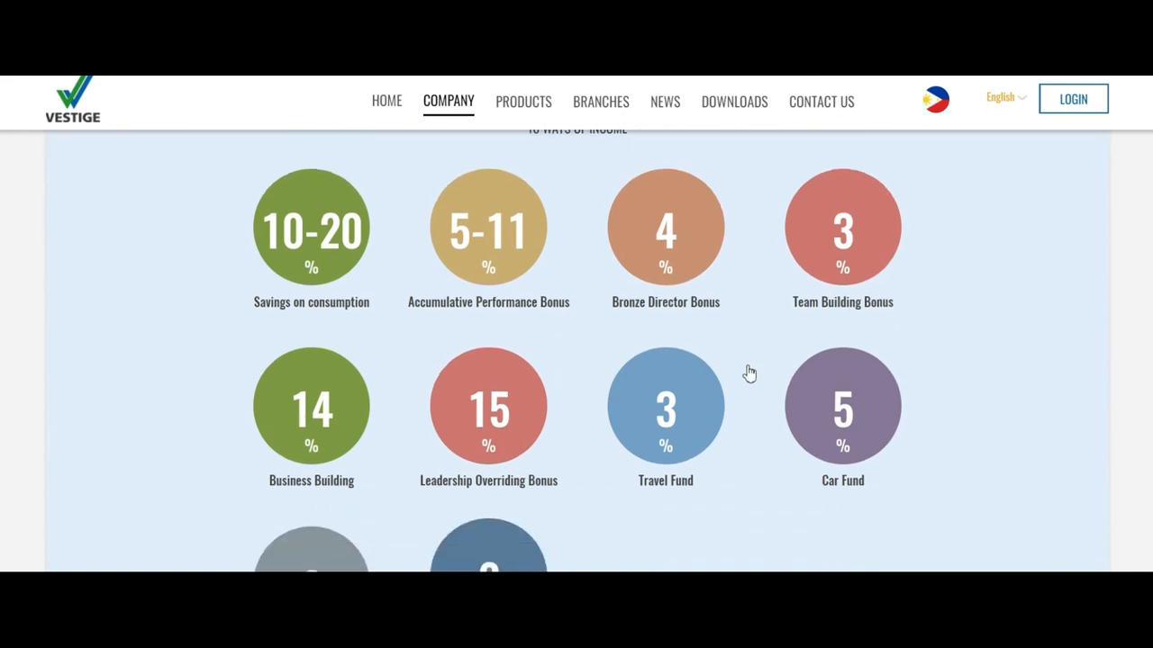
mouse_move(737, 378)
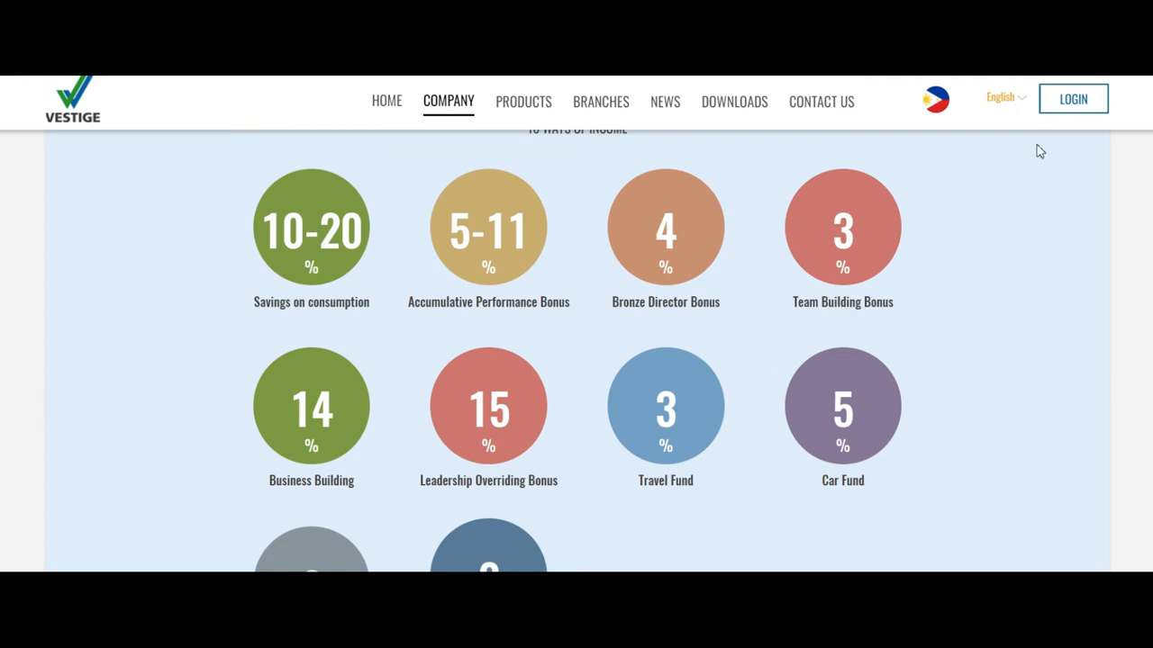
mouse_move(86, 501)
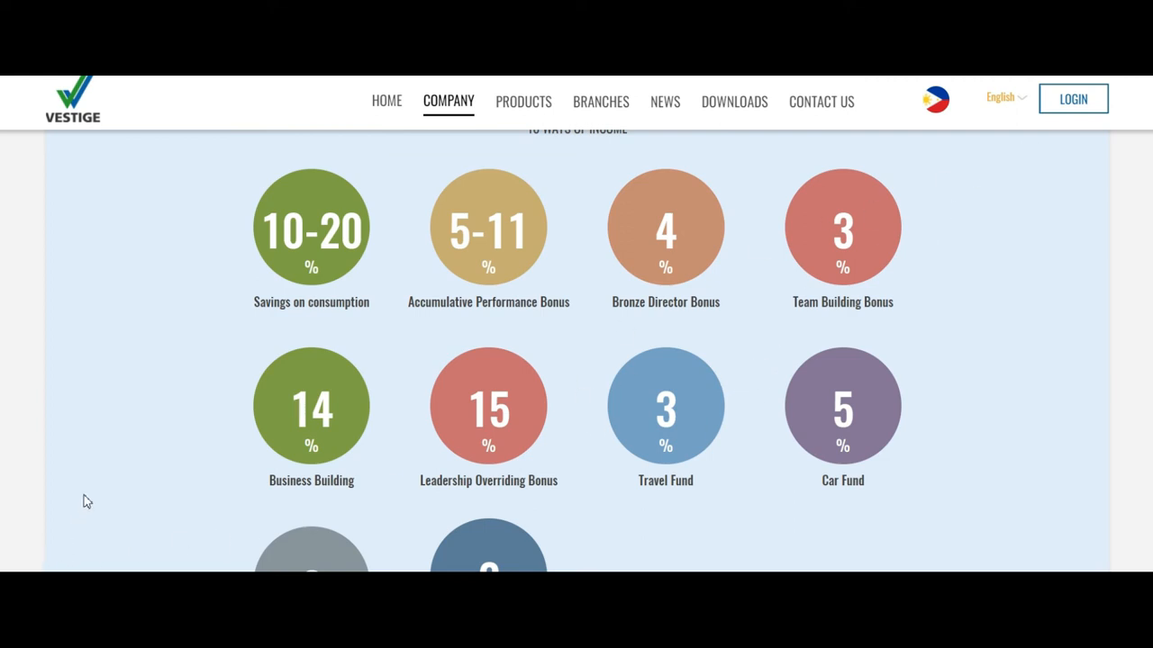
mouse_move(313, 400)
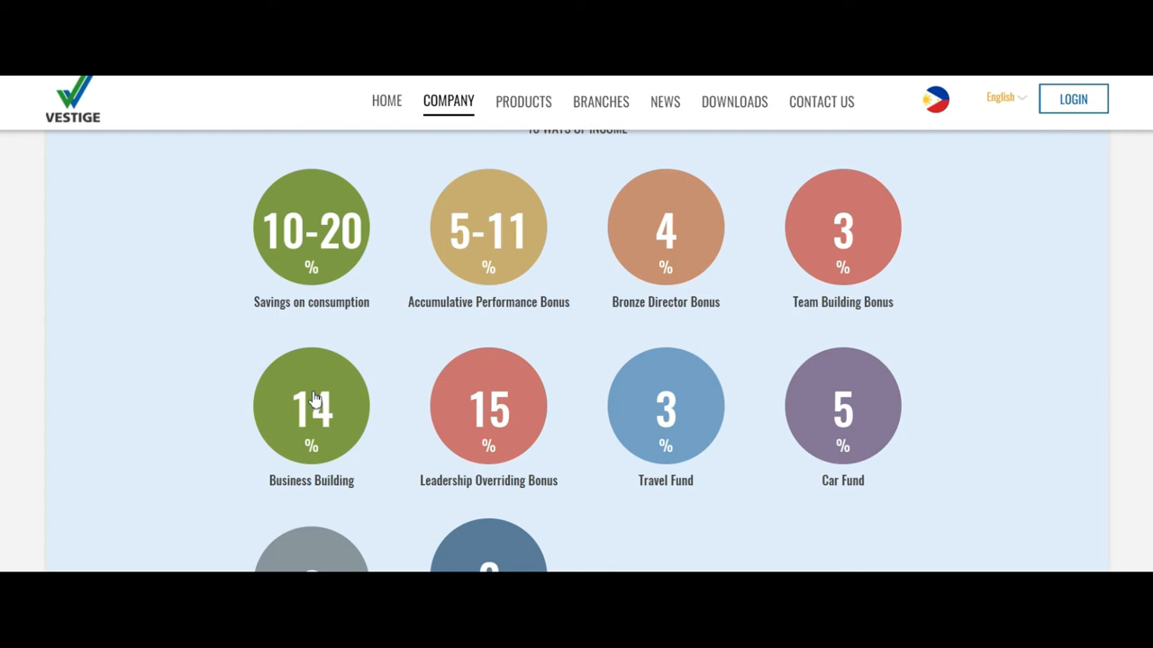